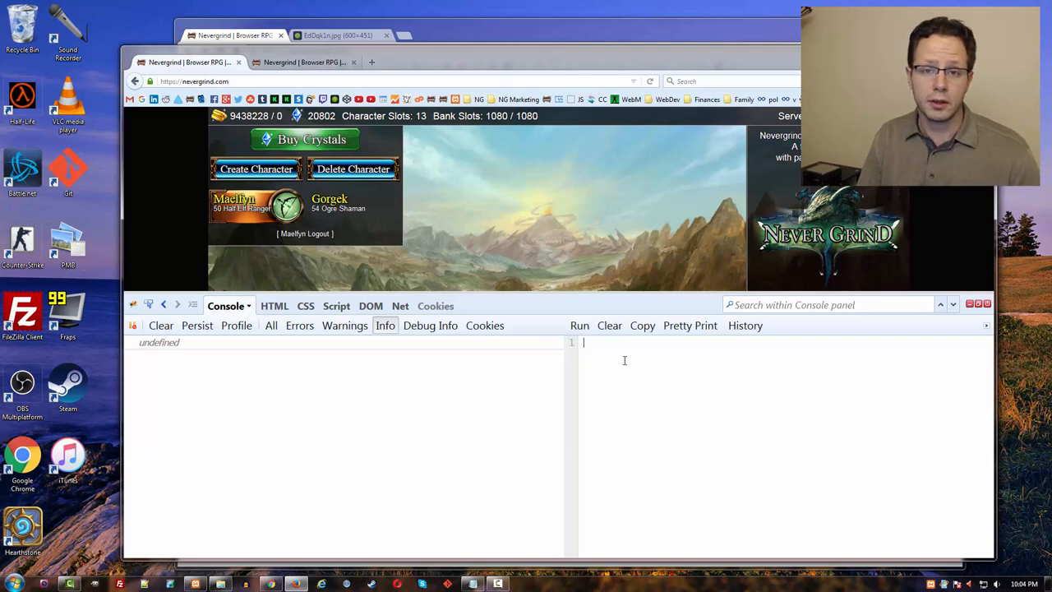
mouse_move(654, 362)
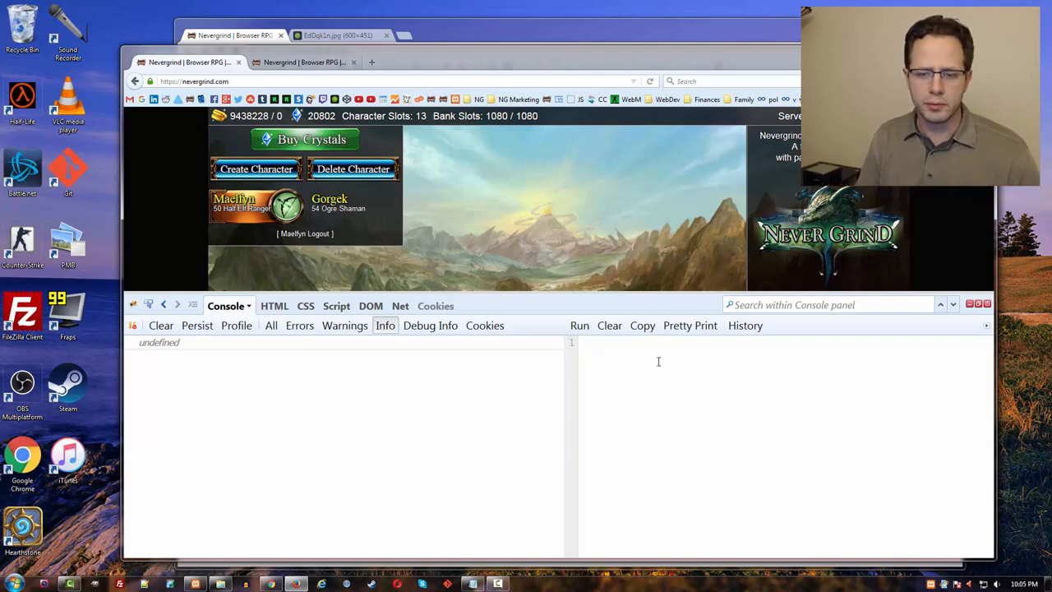
mouse_move(604, 283)
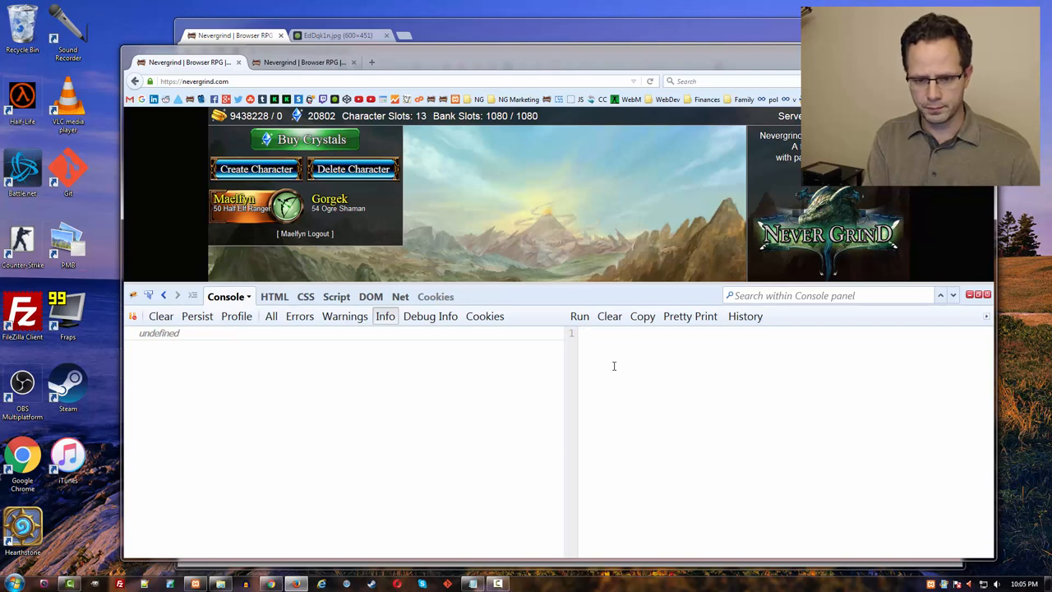
- Run Notification.requestPermission(); from the multi-line editor to prompt for notification permission
text(Notification.request)
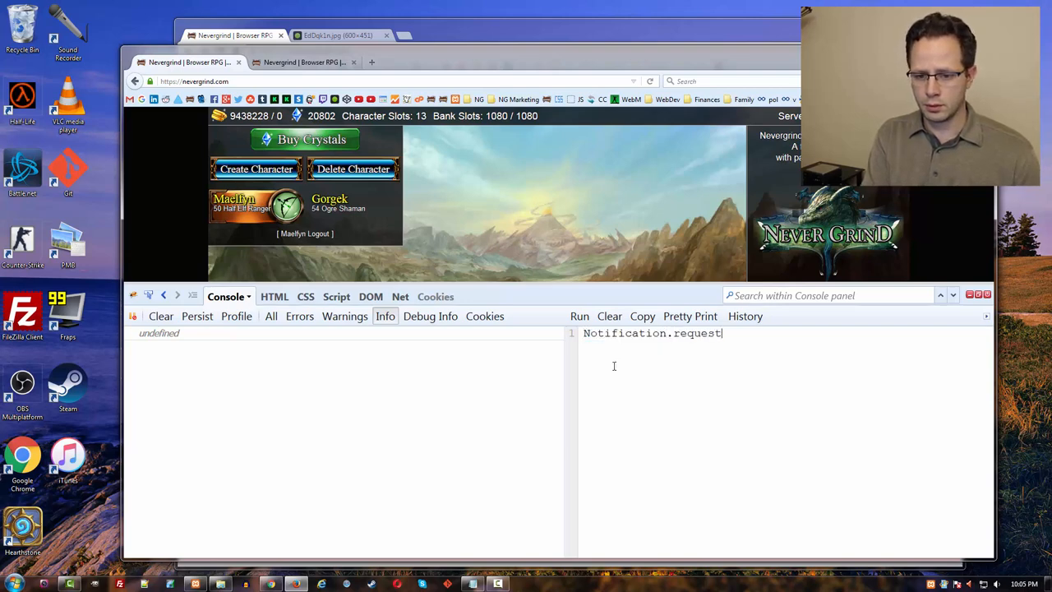
text(Permission();)
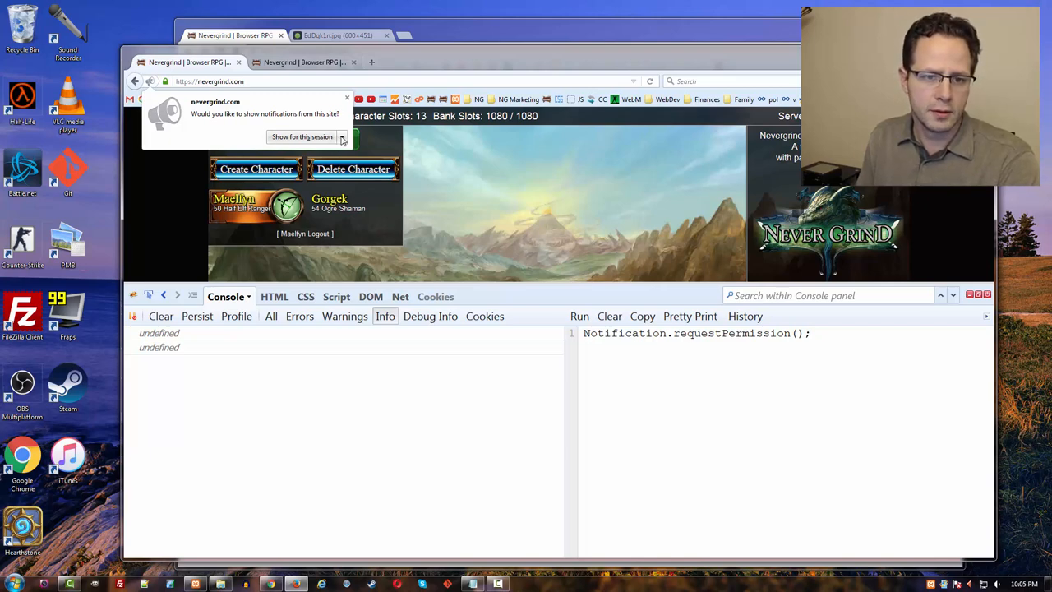
- Choose 'Show for this session' in the site's notification prompt
click(342, 137)
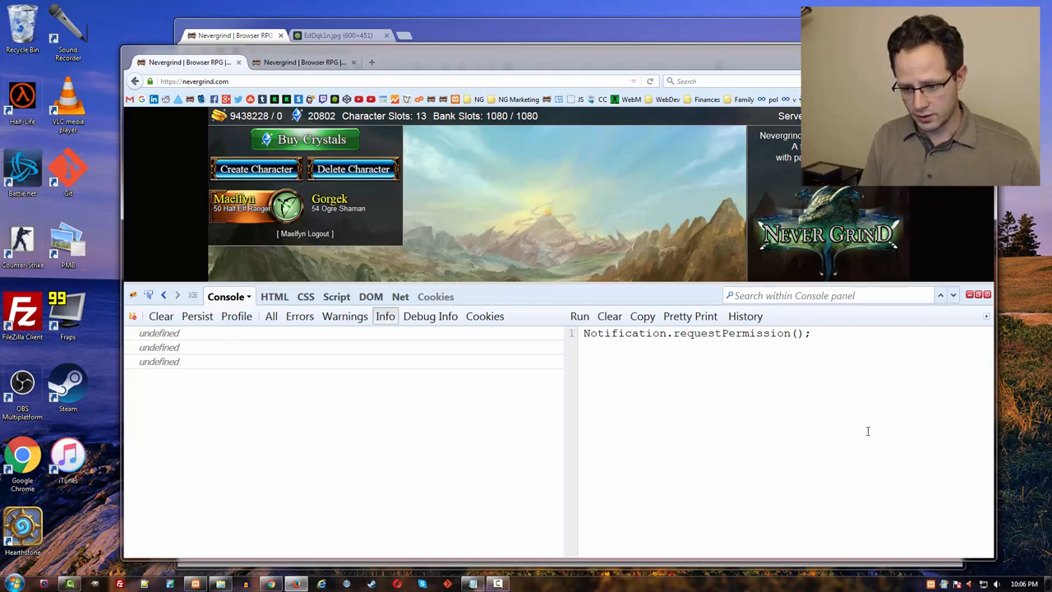
mouse_move(987, 327)
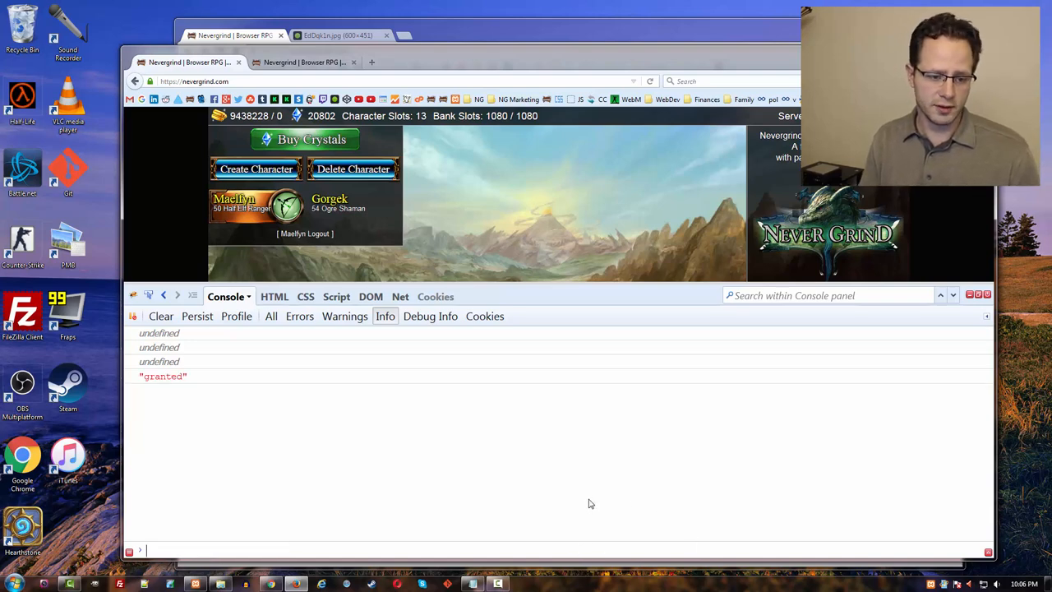
- Evaluate Notification.permission ("granted") and view nevergrind.com's site information panel
text(Notification.permission)
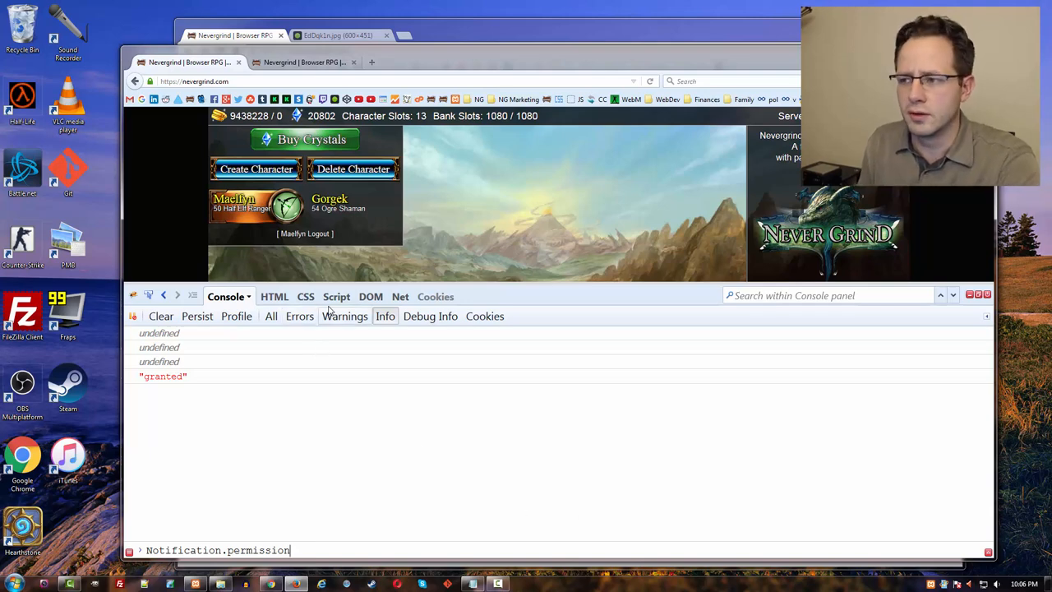
click(151, 83)
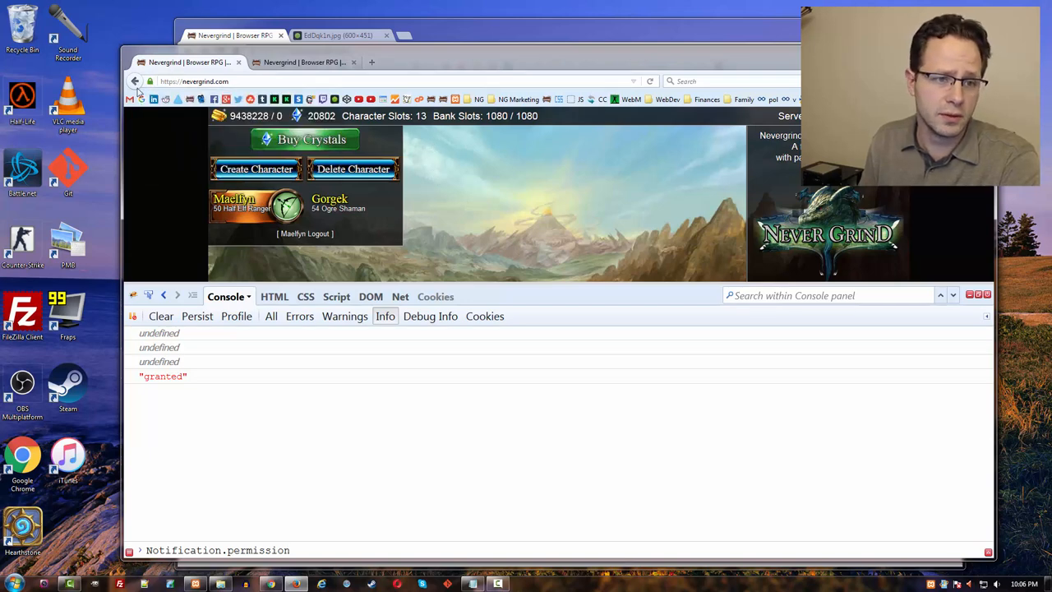
click(151, 82)
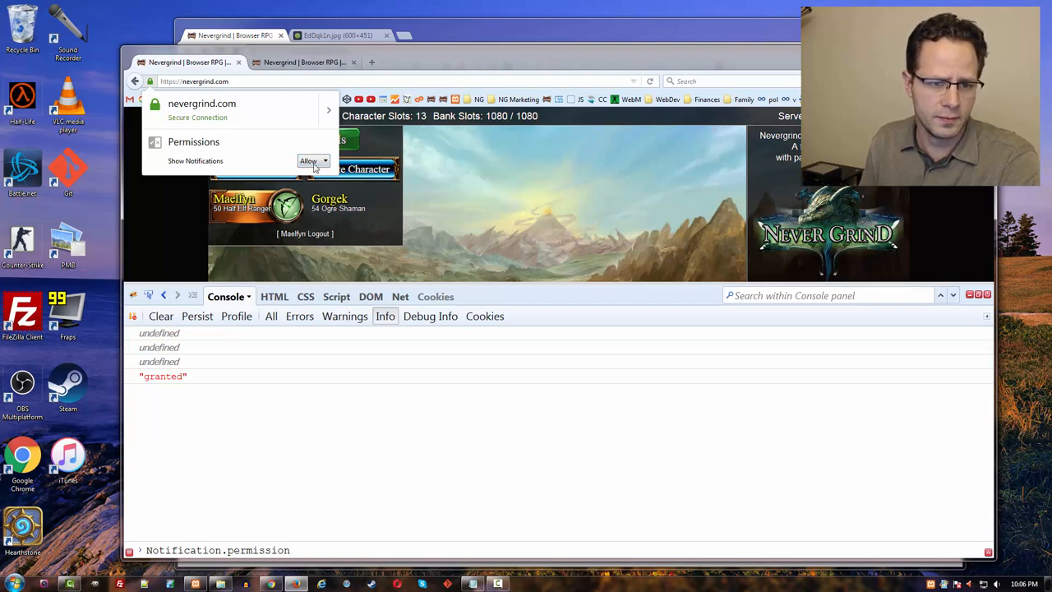
- Set the site's Show Notifications permission to Block so permission reads "denied"
click(313, 161)
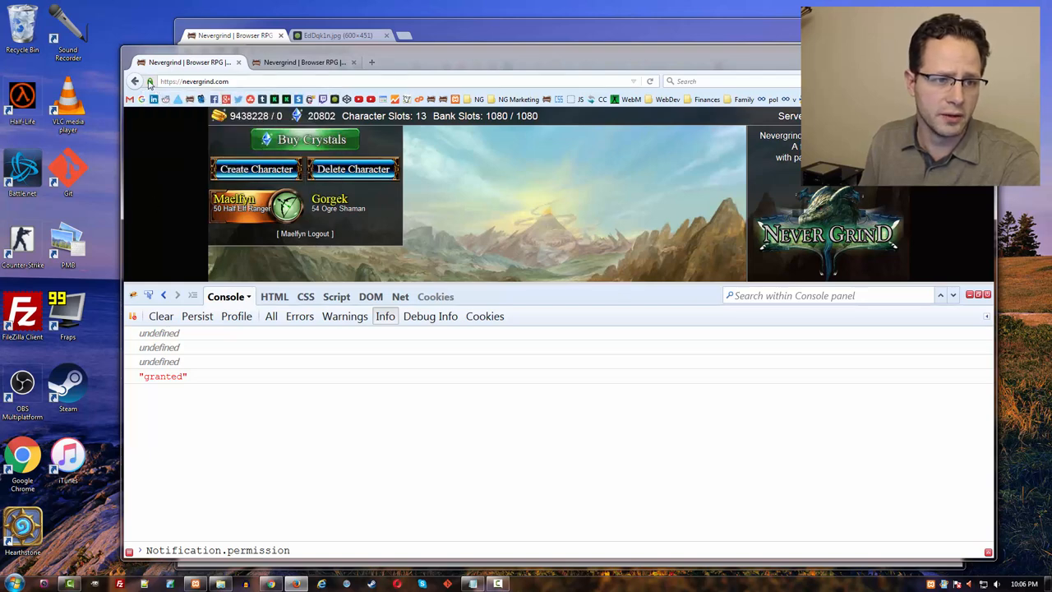
click(150, 81)
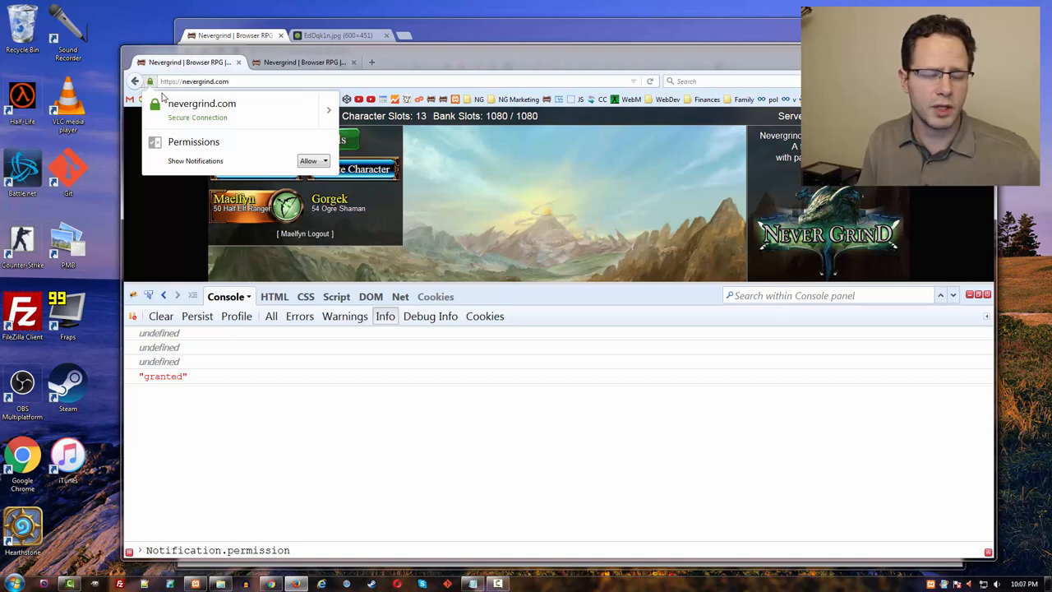
mouse_move(251, 178)
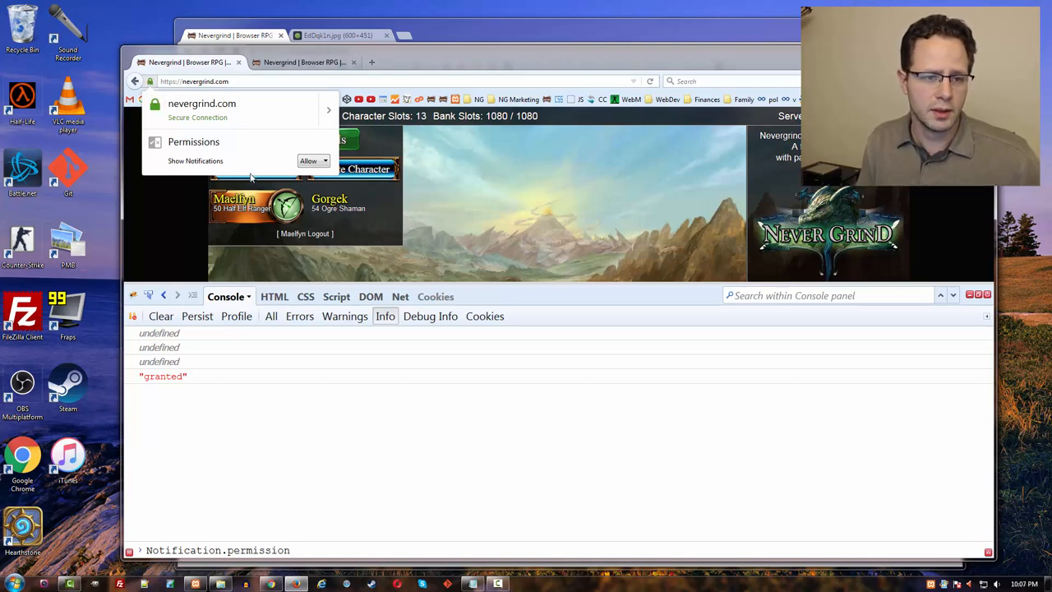
mouse_move(276, 154)
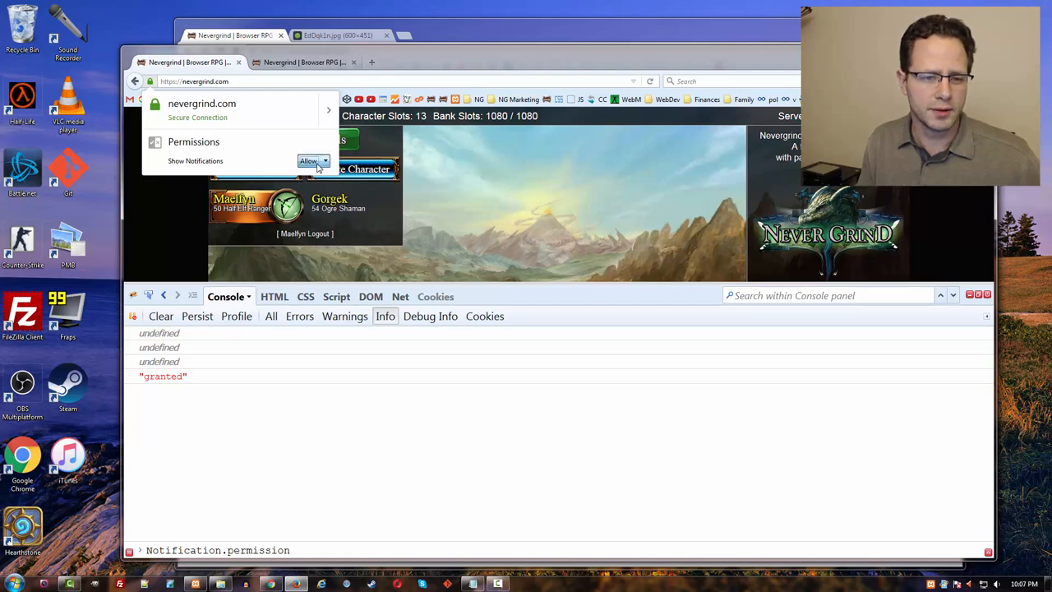
click(312, 161)
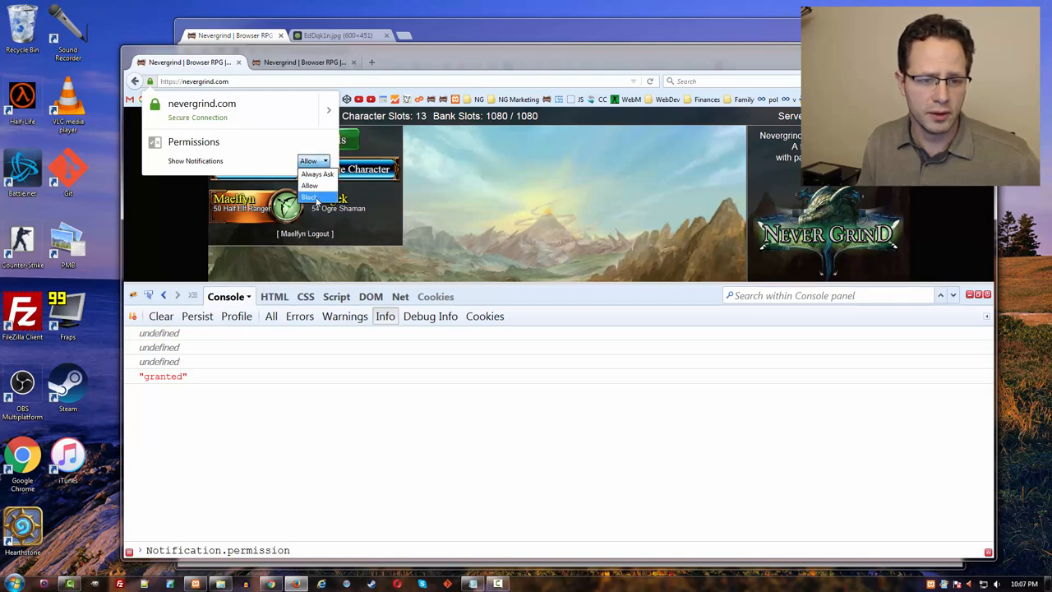
click(309, 197)
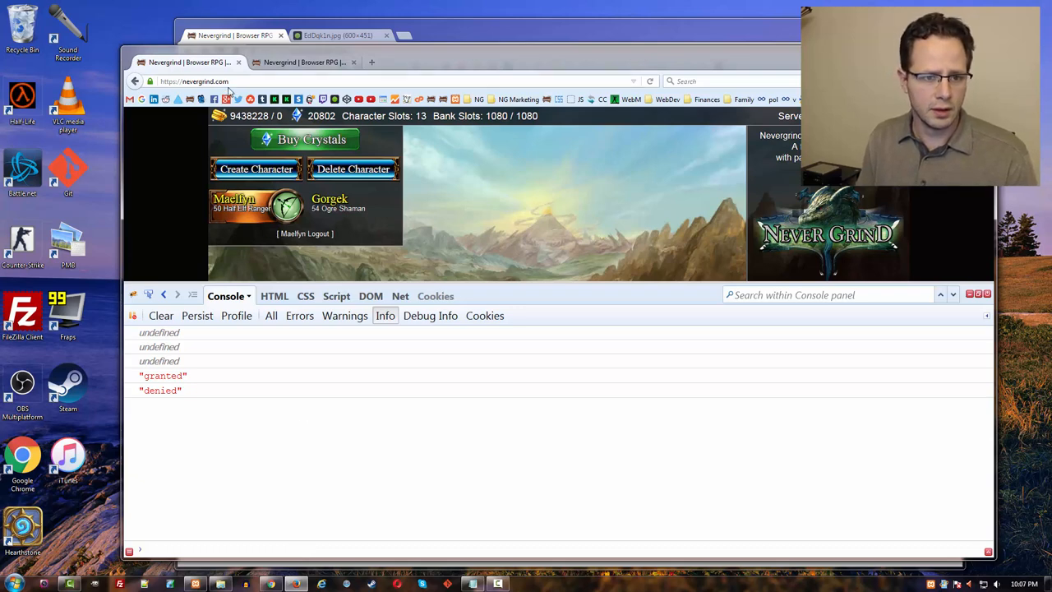
- Reset notifications to Always Ask so permission reads "default"
click(151, 82)
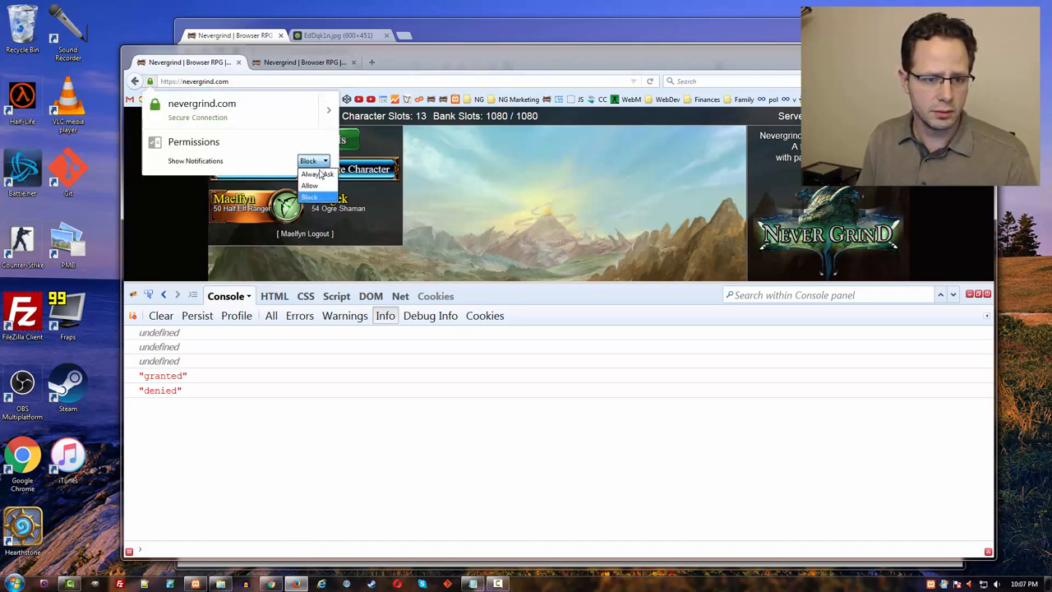
click(309, 174)
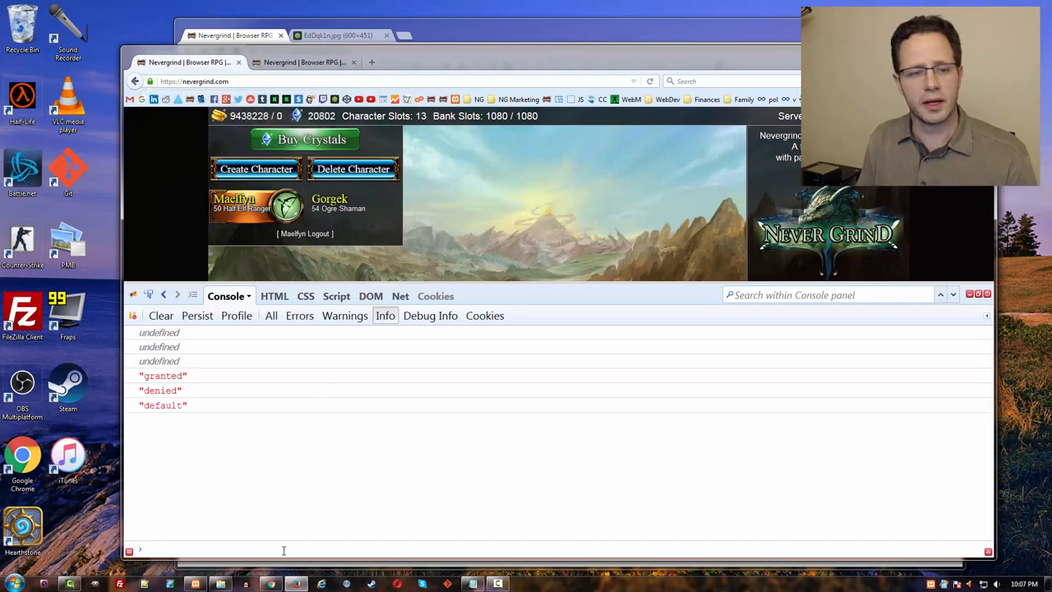
click(151, 81)
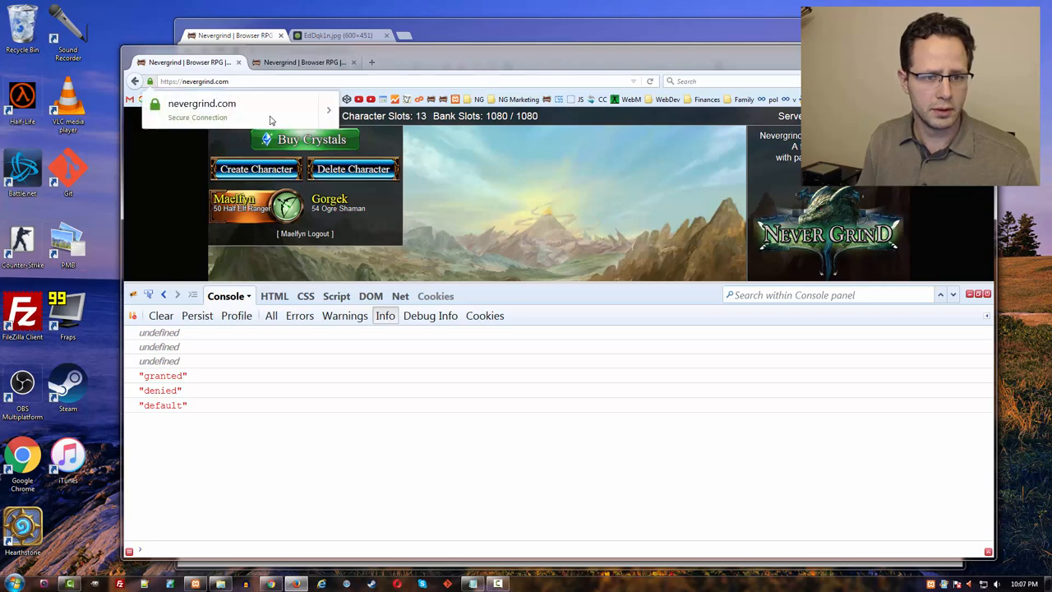
- Run Notification.requestPermission(); again and pick a lasting answer in the prompt
text(Notification.requestPermission();)
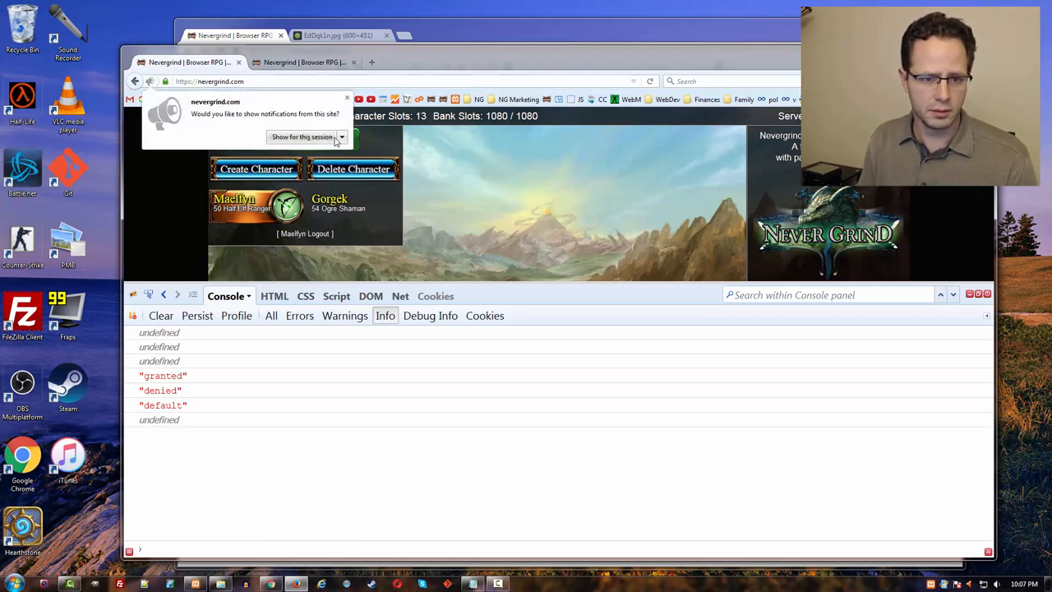
click(342, 136)
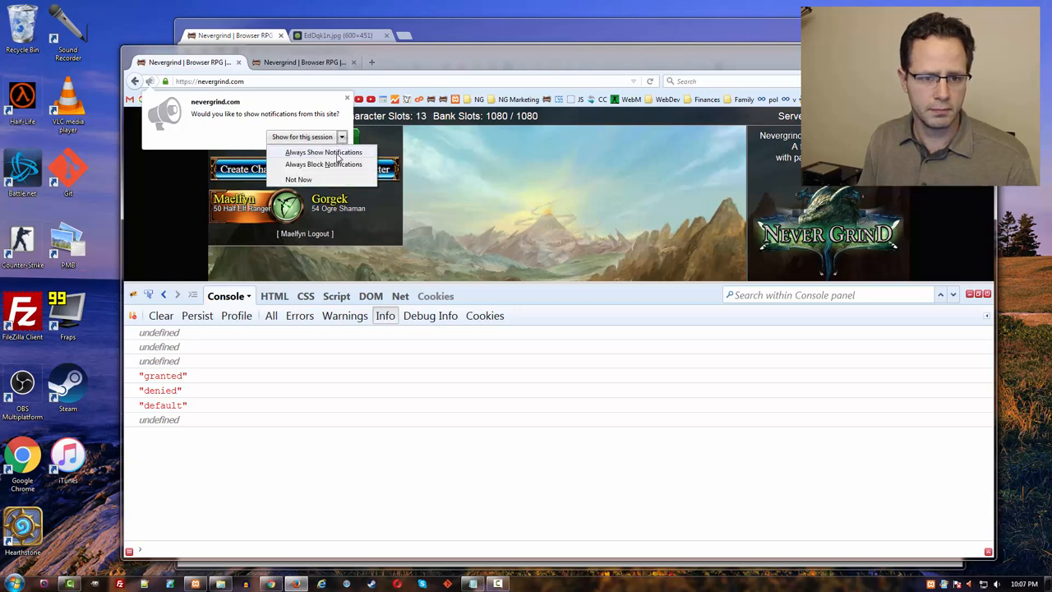
click(300, 179)
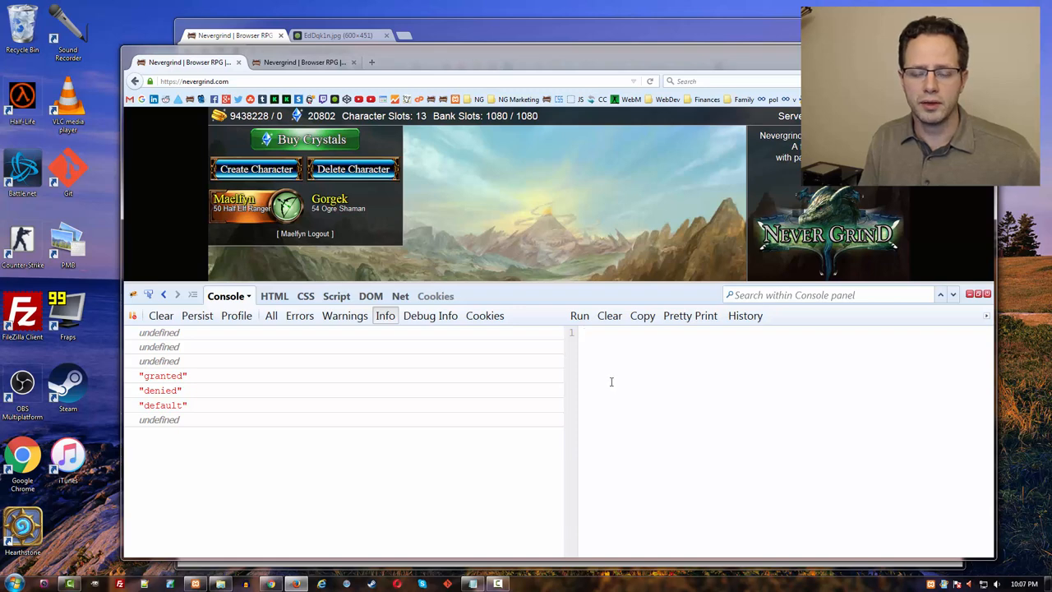
mouse_move(595, 287)
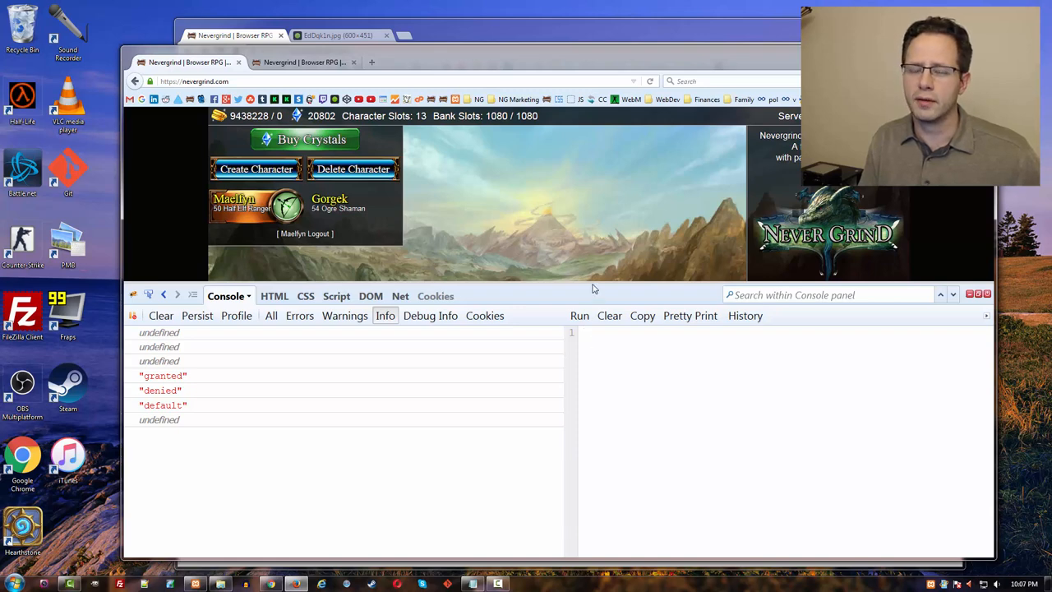
- Switch the Firebug console to the multi-line command editor
click(583, 332)
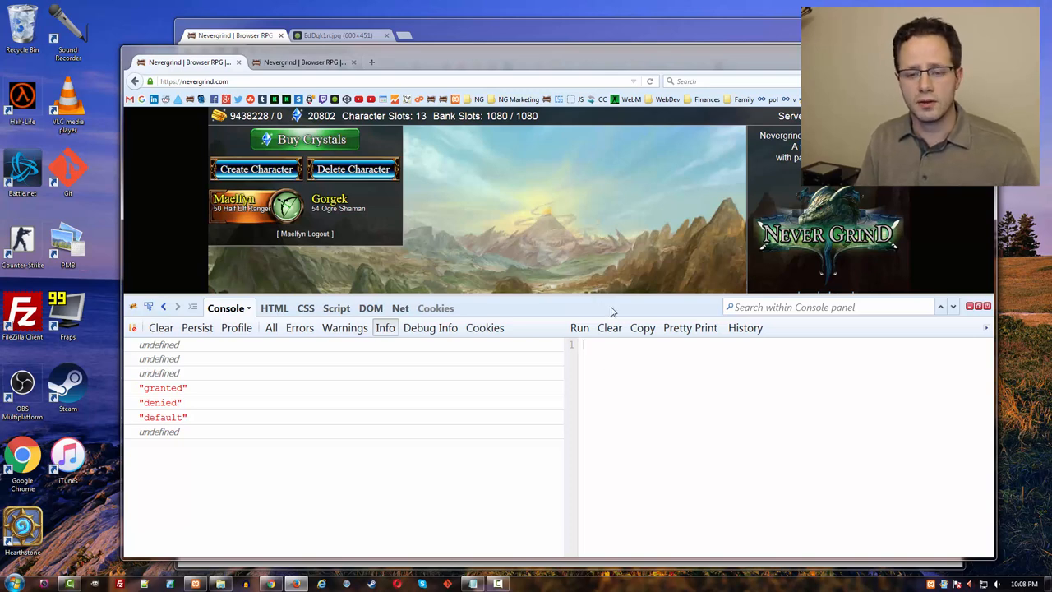
mouse_move(625, 414)
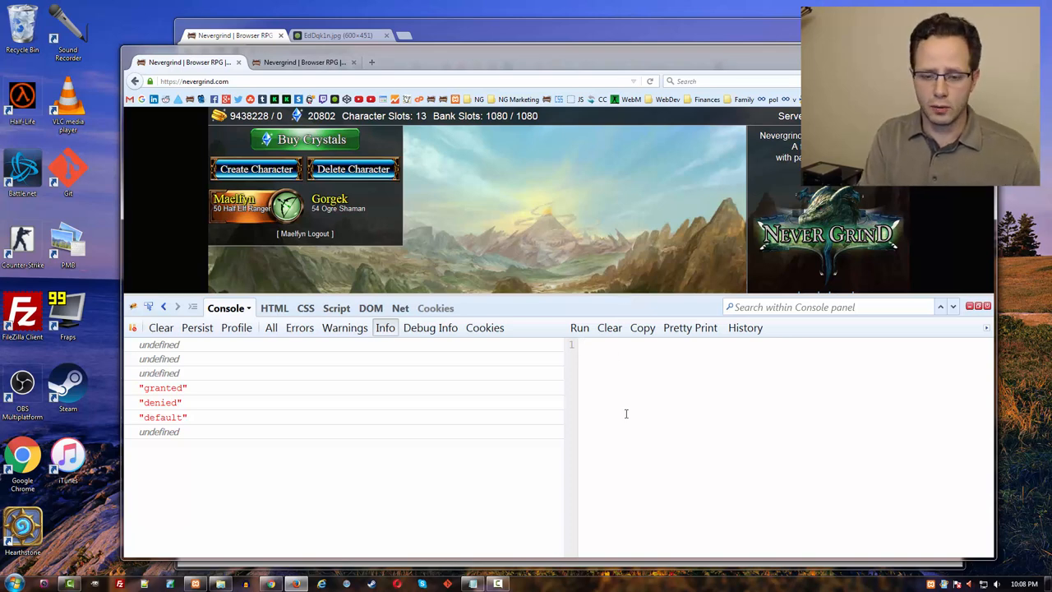
- Write new Notification("Test Title Notification") in the command editor
text(var e =)
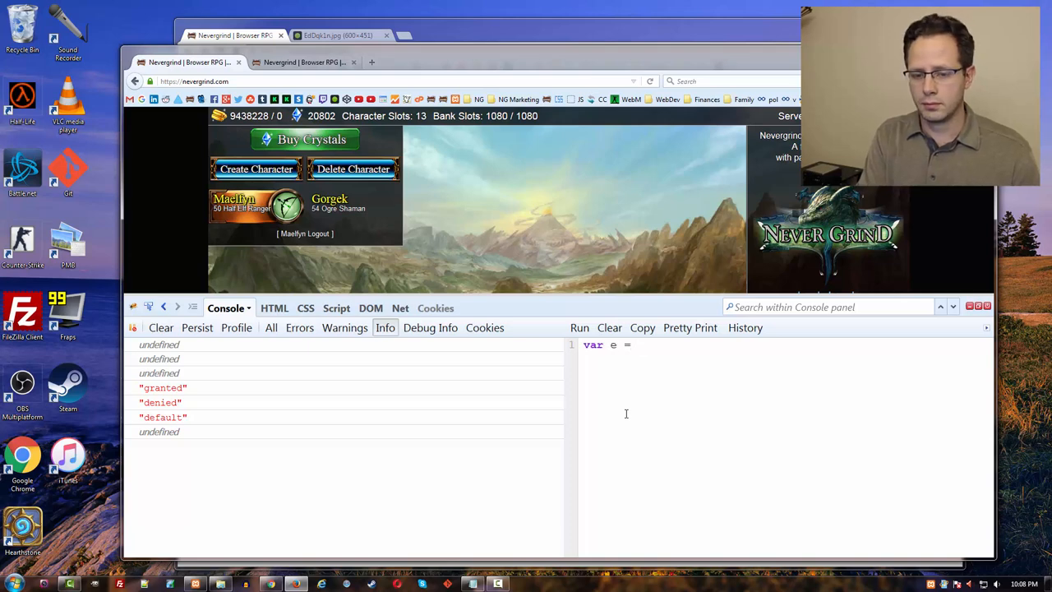
text(new Notificati)
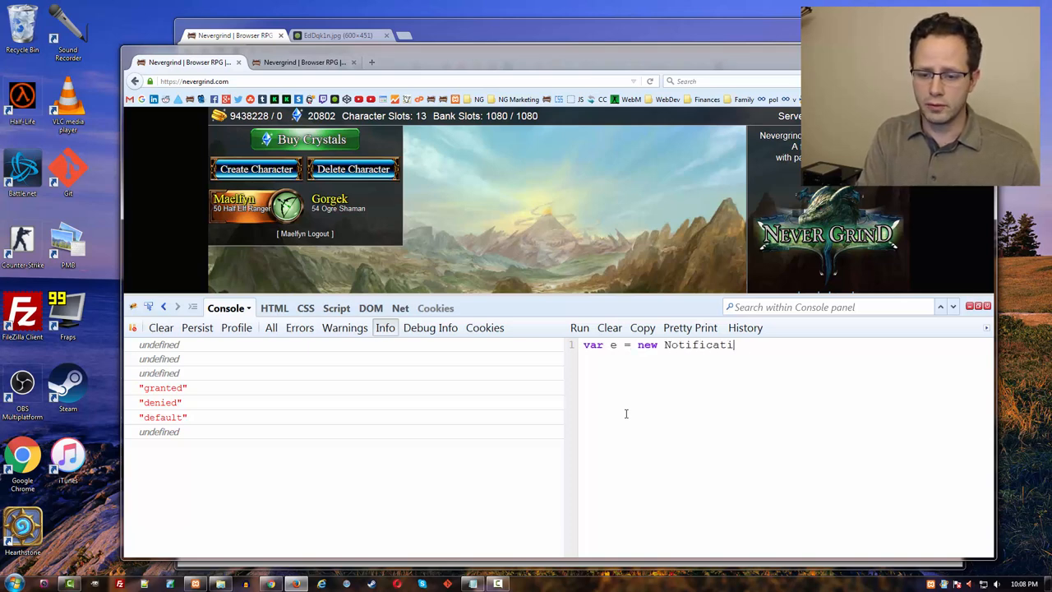
text(on(")
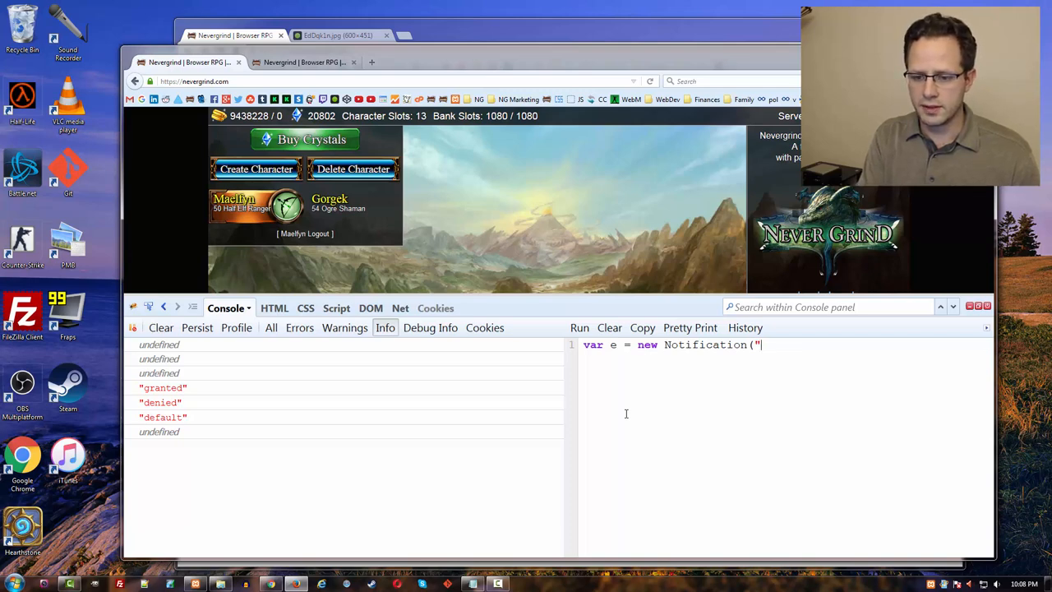
text(Test Ti)
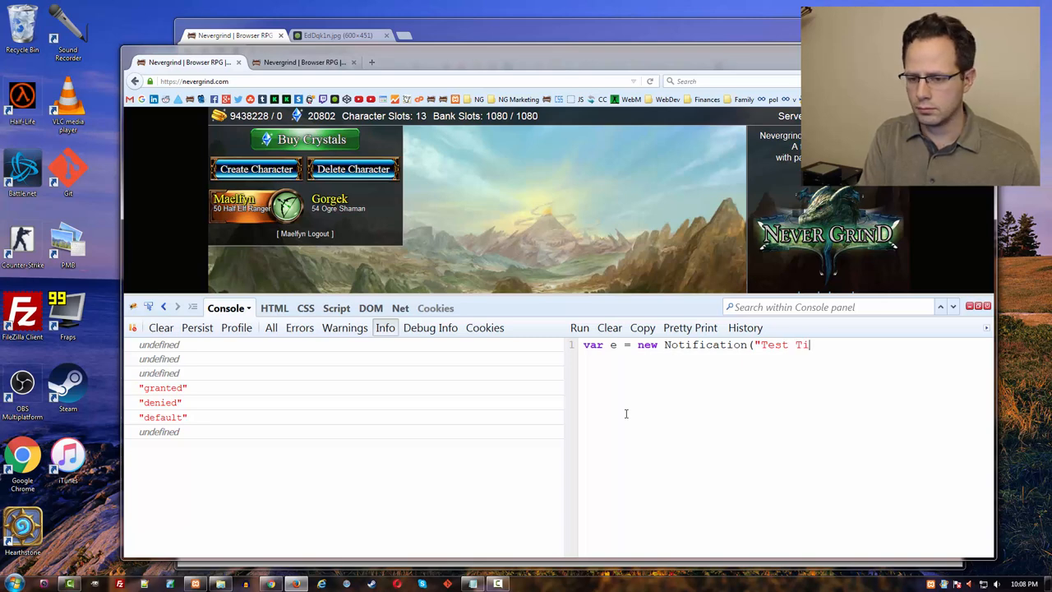
text(tle Notification");)
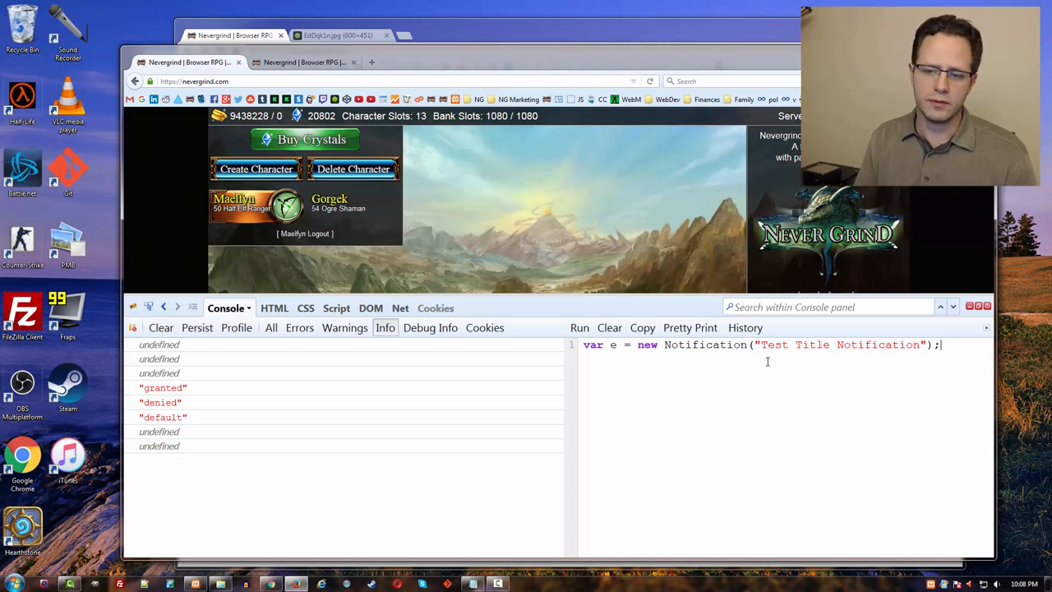
- Trim the title to "Test", run it, and begin an options object after the title
double_click(772, 345)
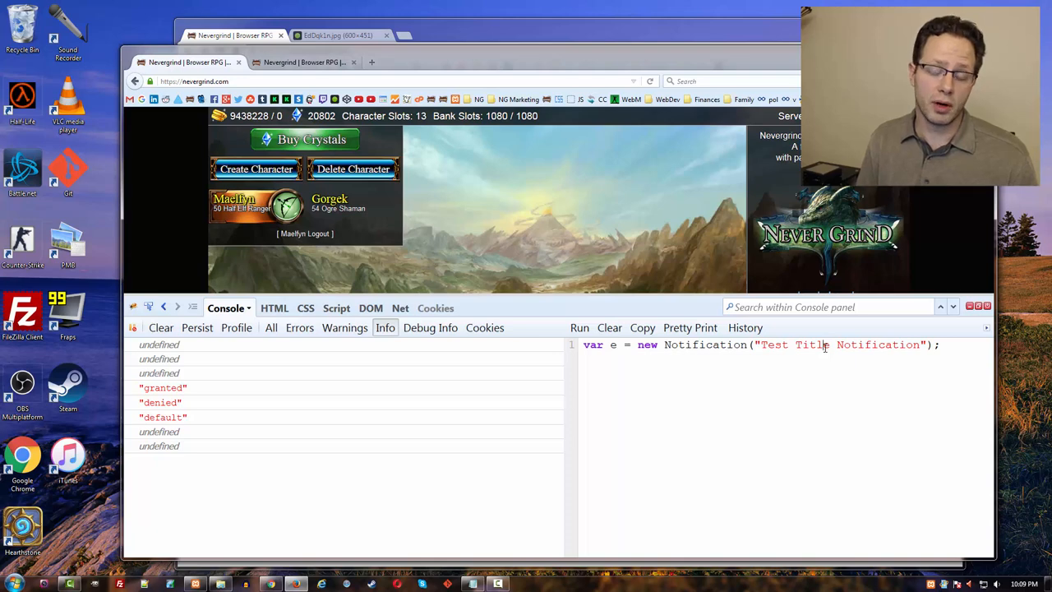
double_click(773, 345)
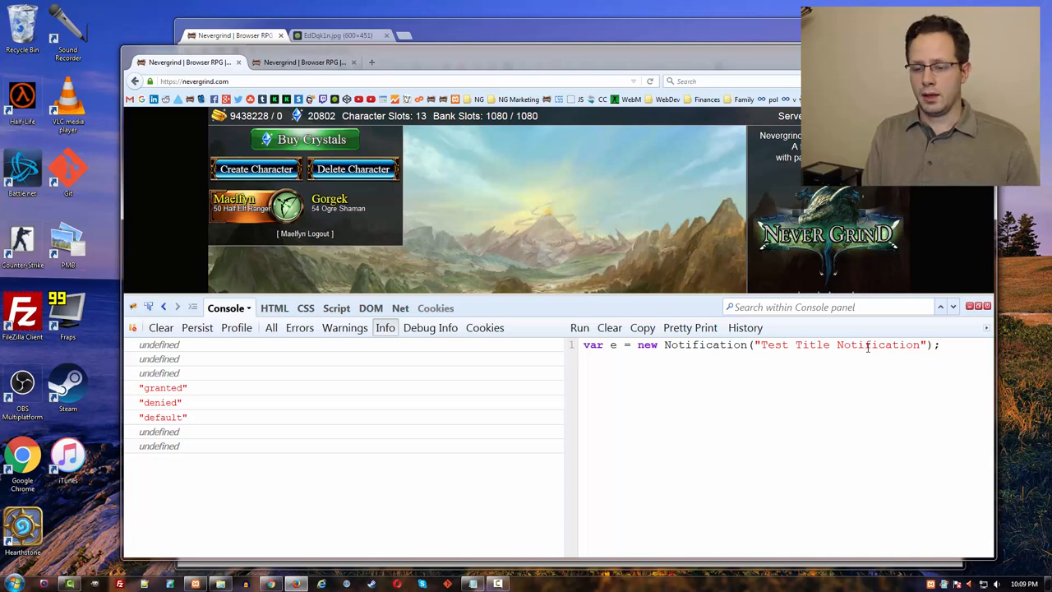
key(BackSpace)
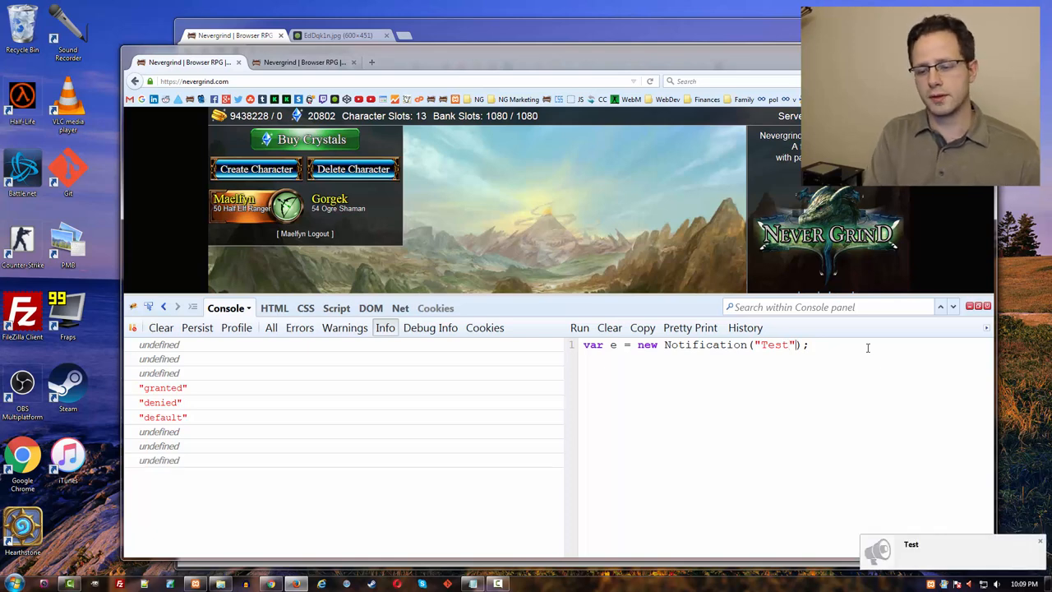
text(, {)
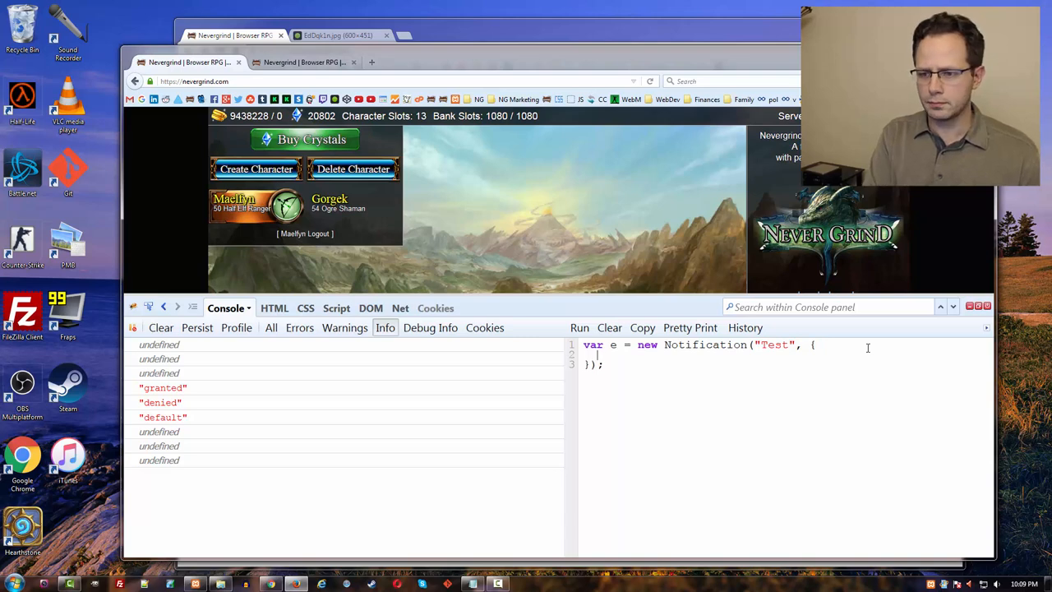
- Define var data with msg "Hello everyone!" and weapon "Flaming Sword of Justice"
text(body:)
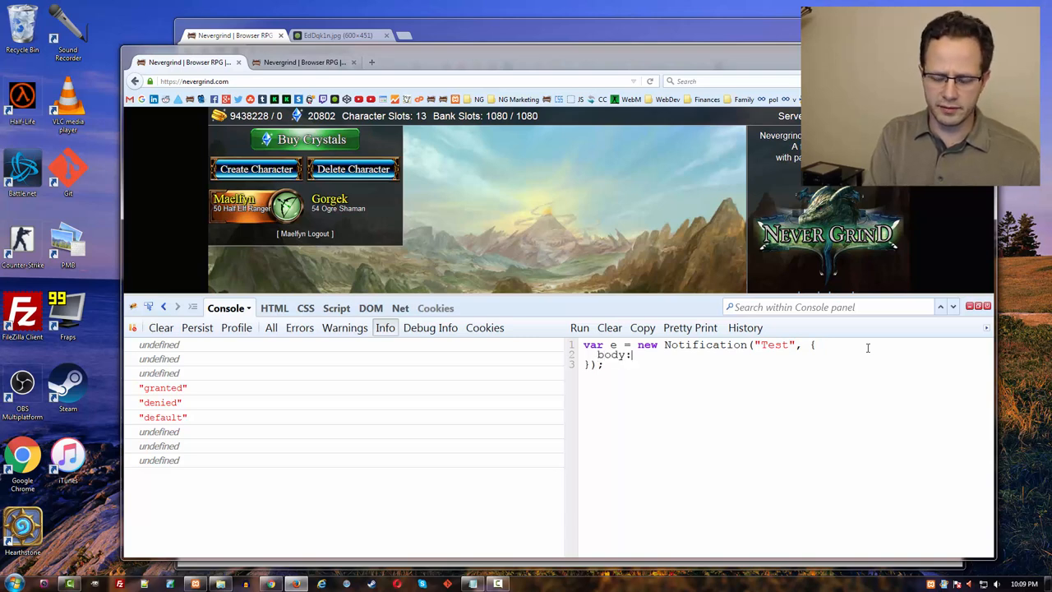
text("This is the body)
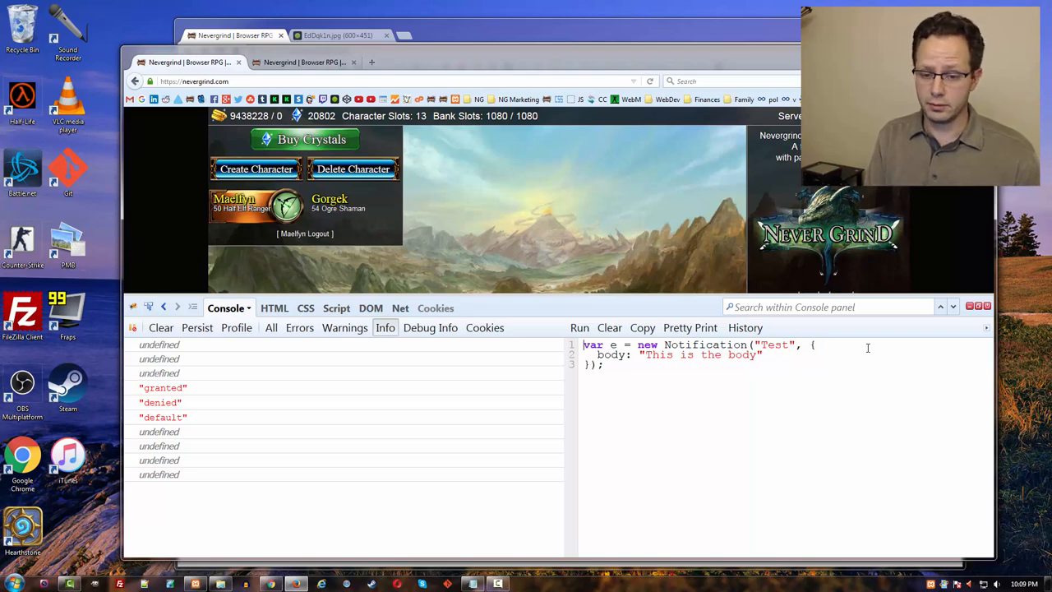
text(var data = {)
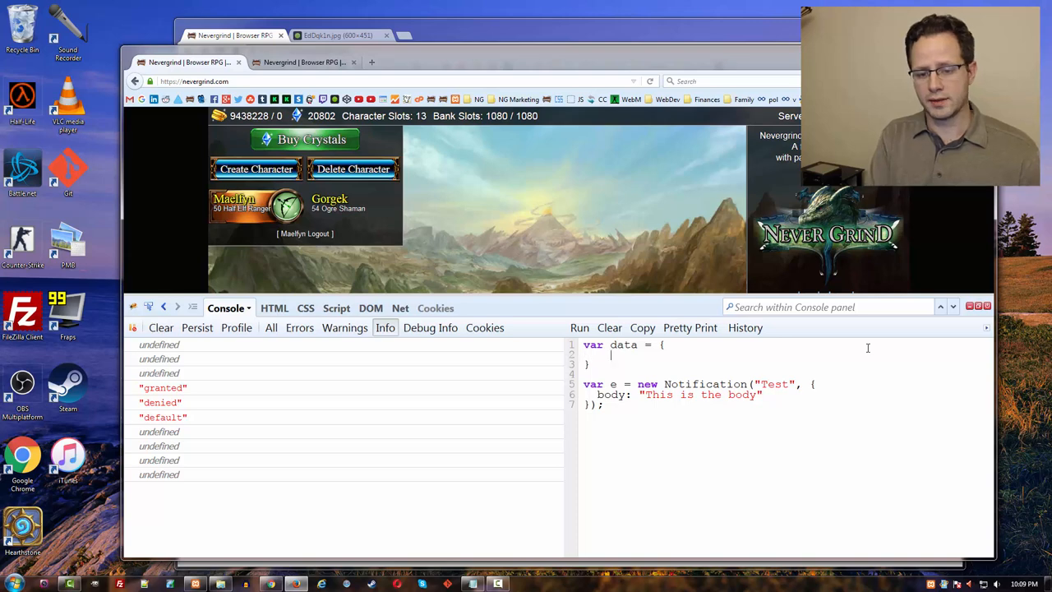
text(msg:)
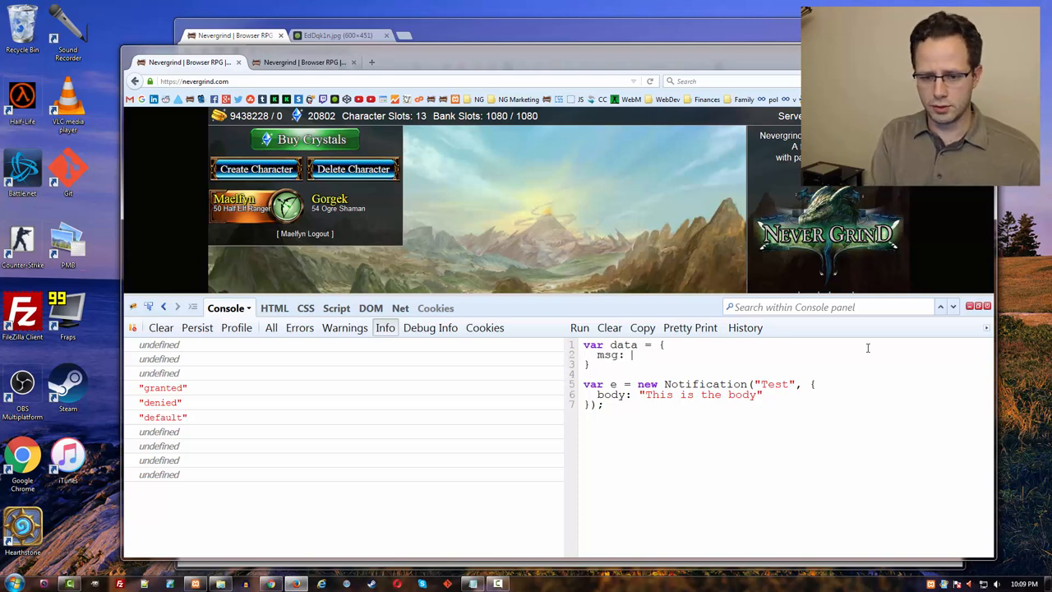
text(")
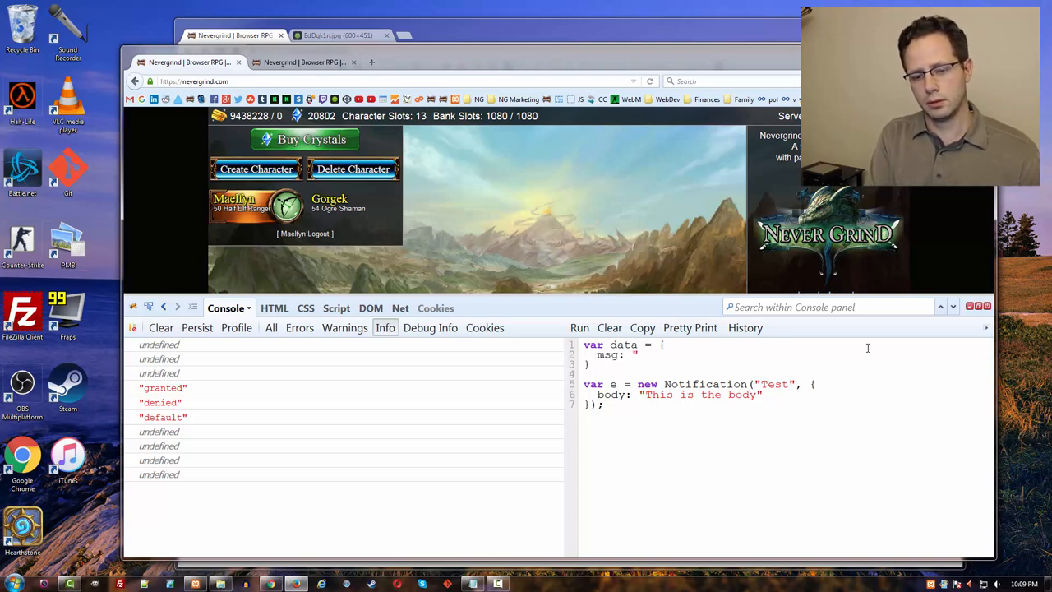
text(Hello everyone!")
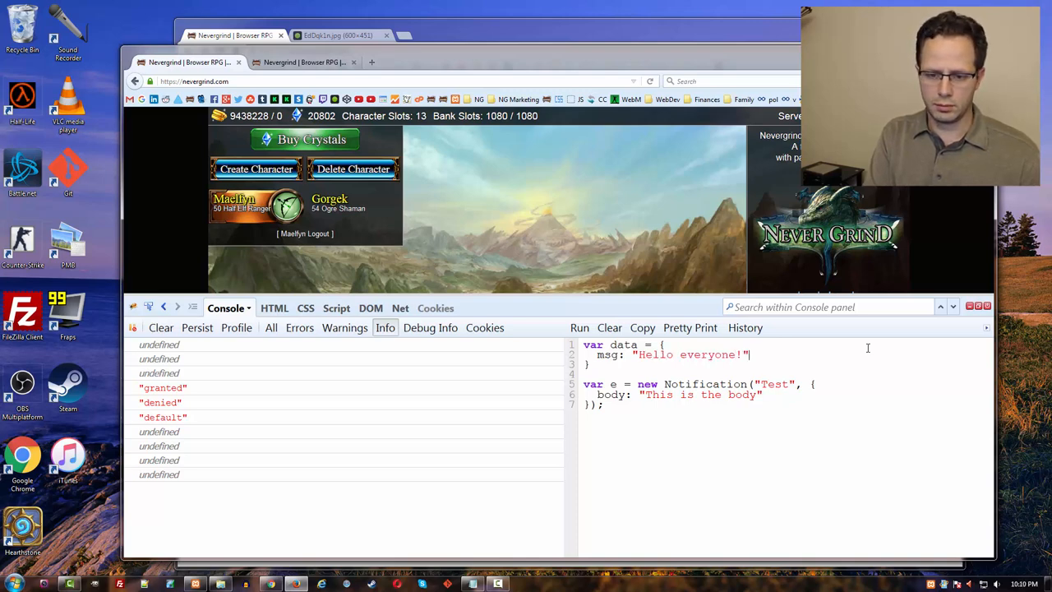
text(,)
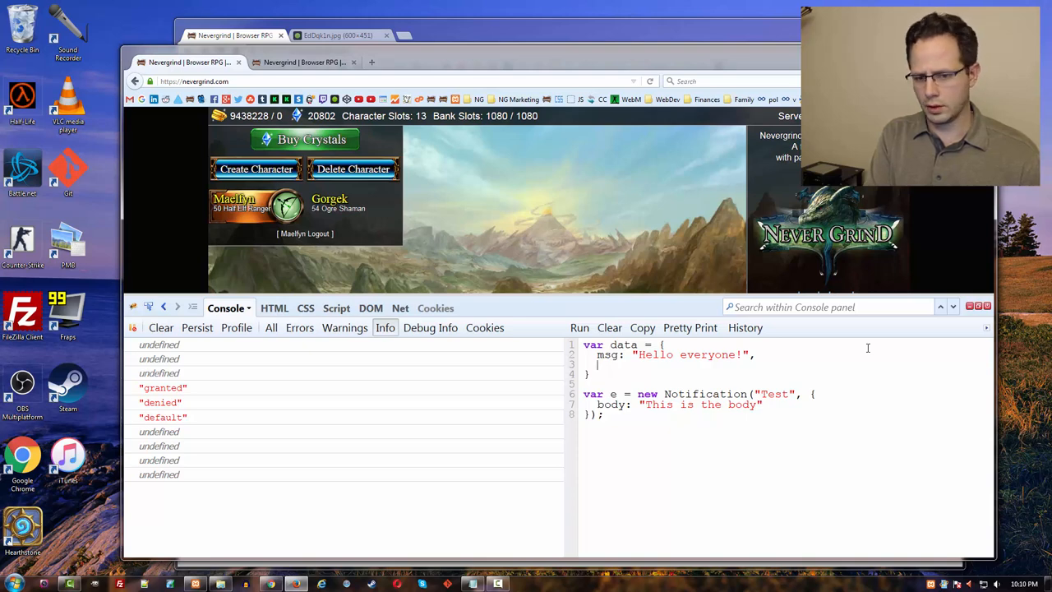
text(weapon:)
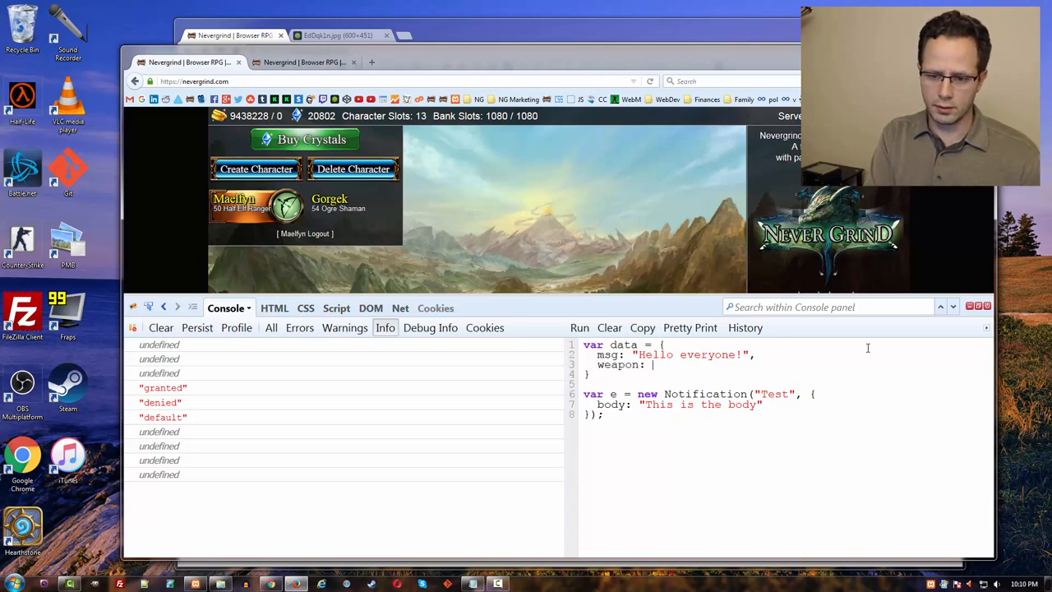
text("Flaming)
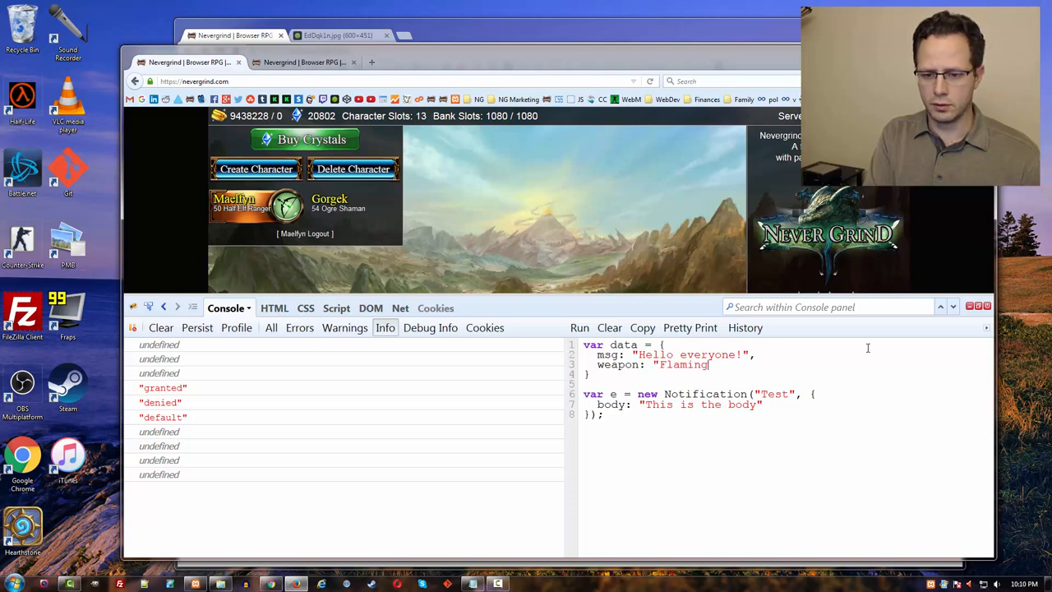
text(Sword of J)
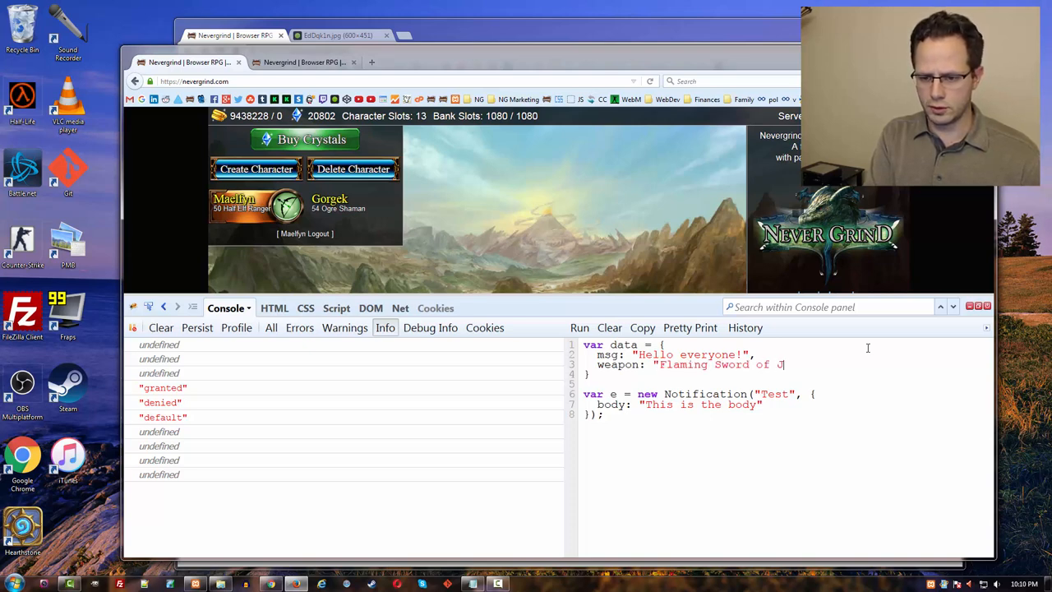
text(ustice")
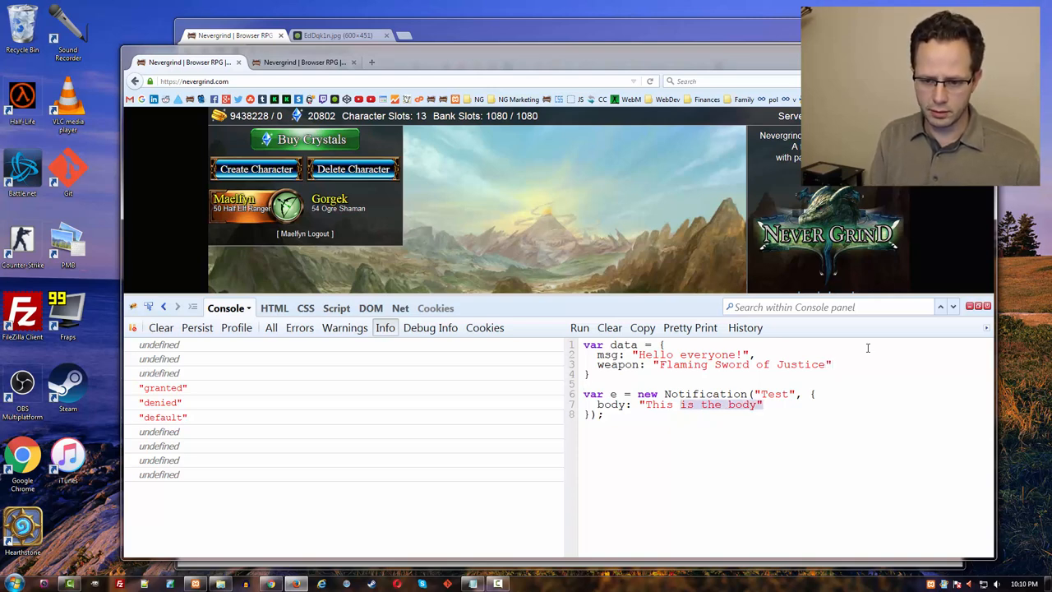
- Set the notification body to data.msg + "\n" + data.weapon
text(data)
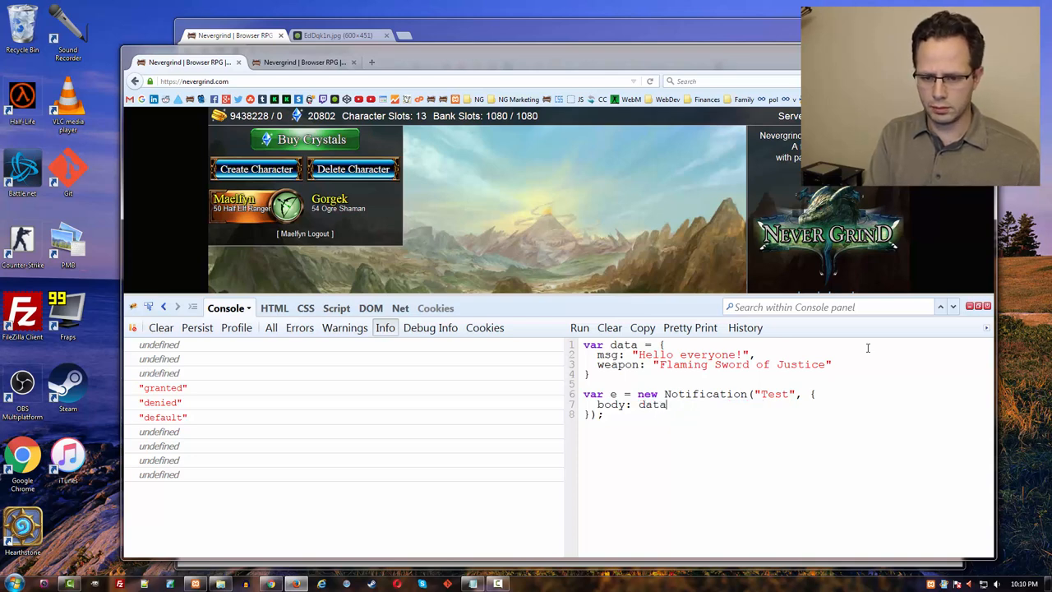
text(.msg + " ")
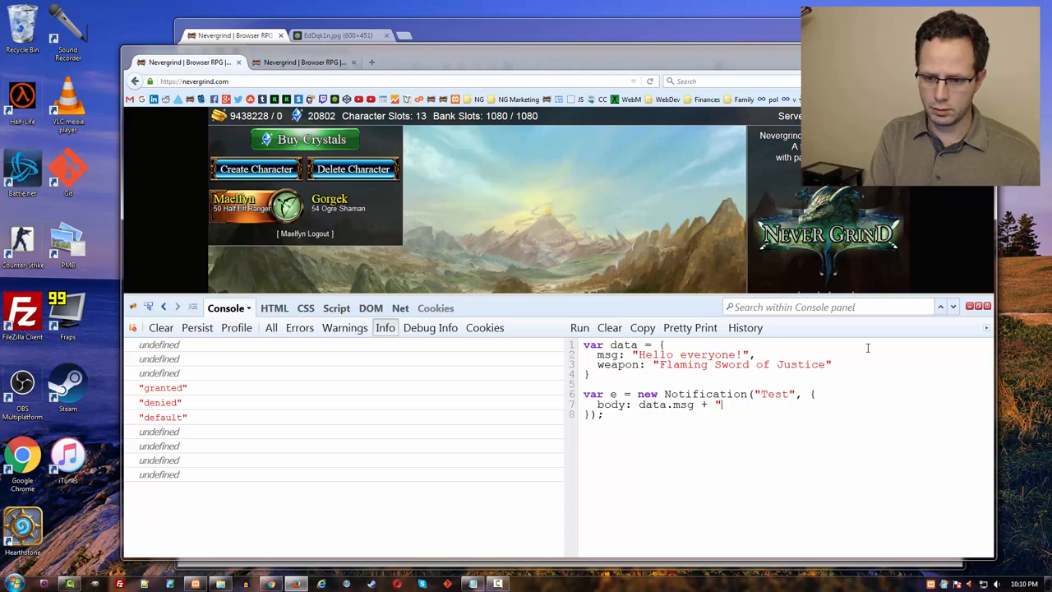
text(\n" +)
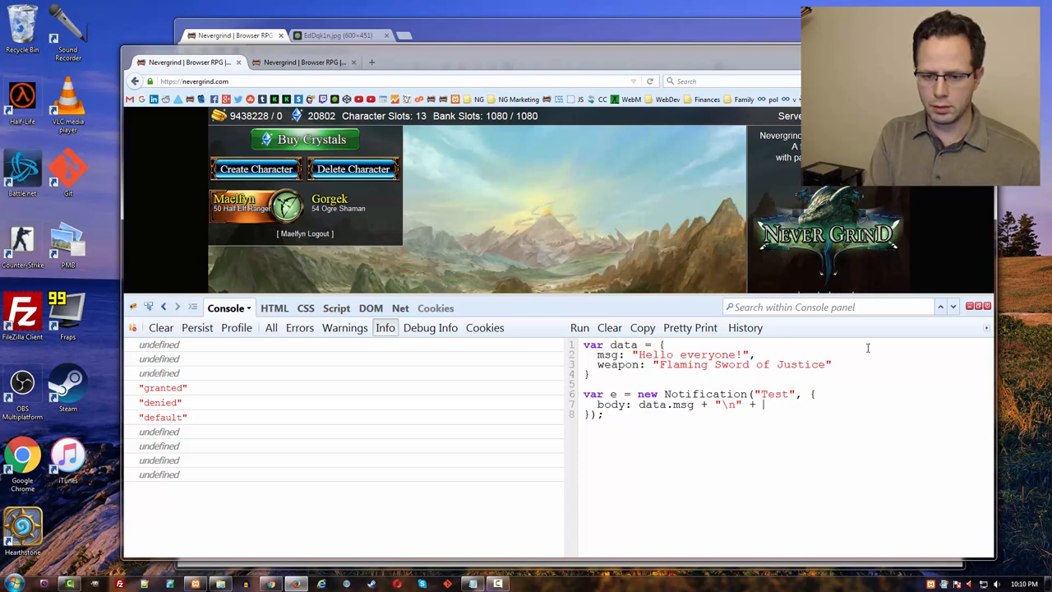
text(data.m)
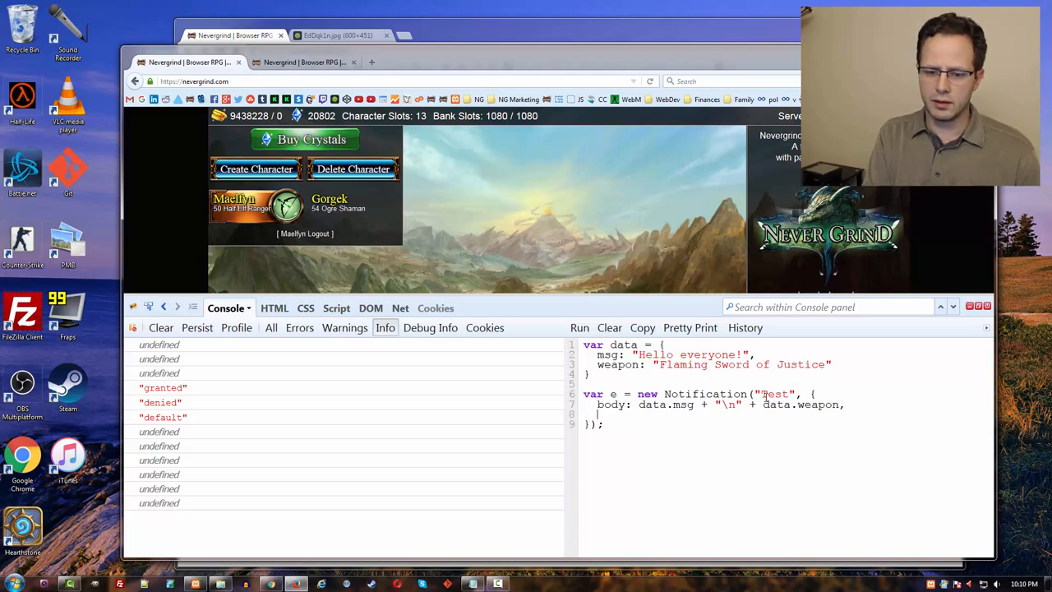
text(icon :)
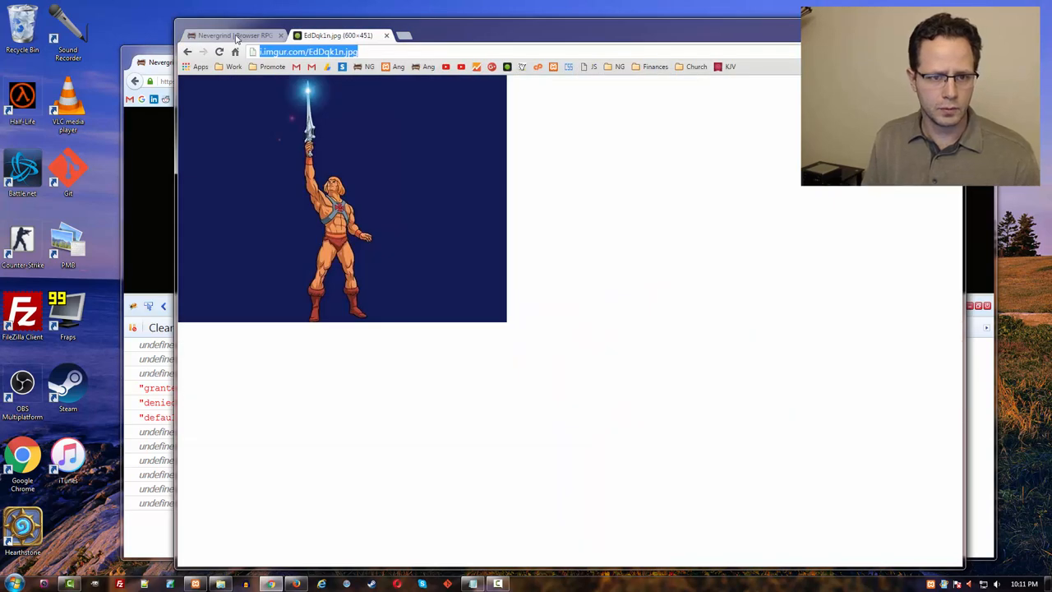
click(234, 36)
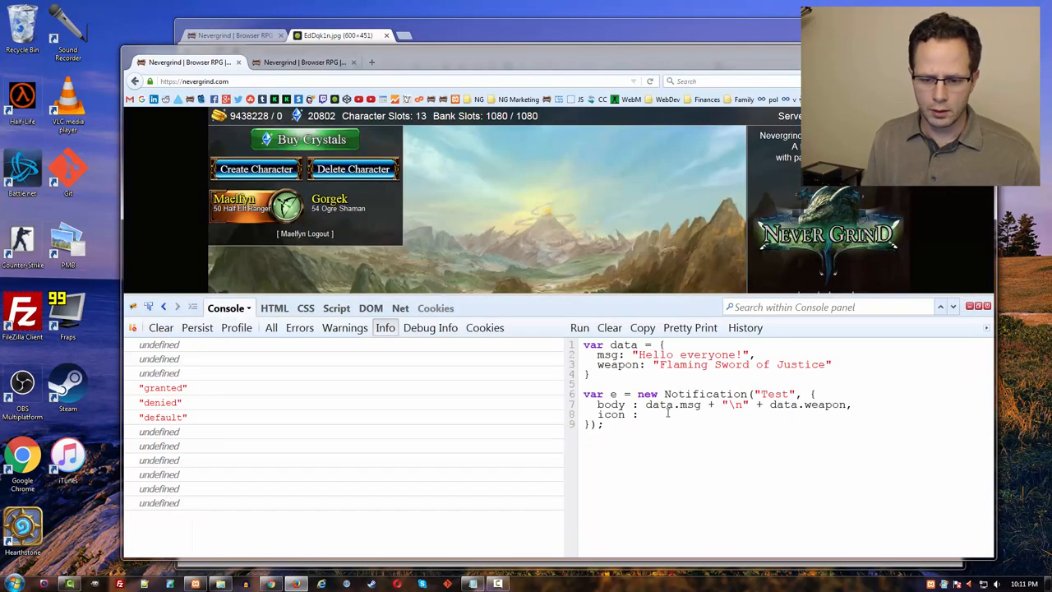
text("http://i.imgur.com/EdDqk1n.jpg")
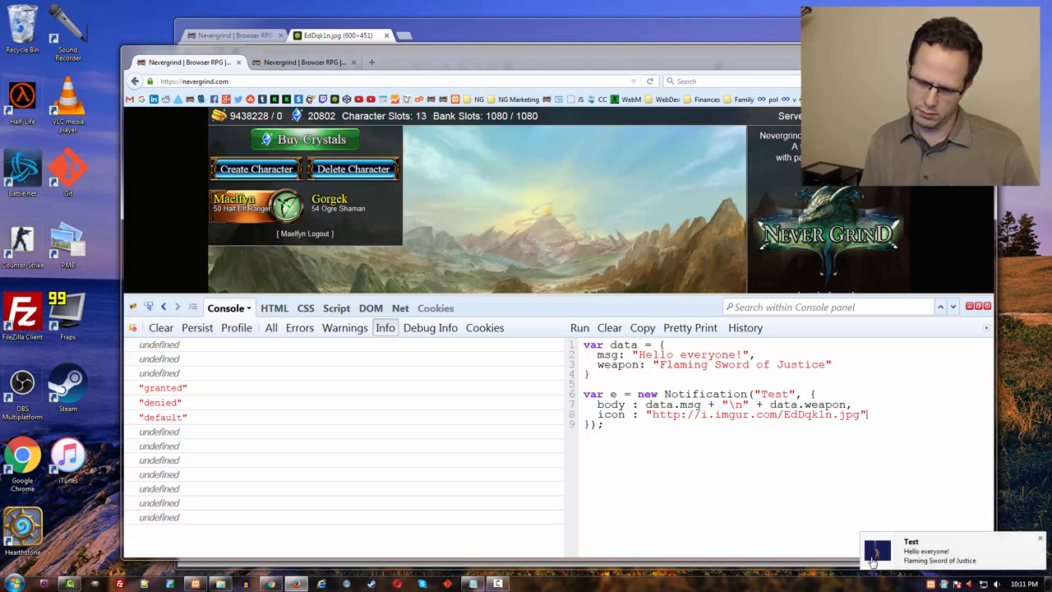
click(337, 36)
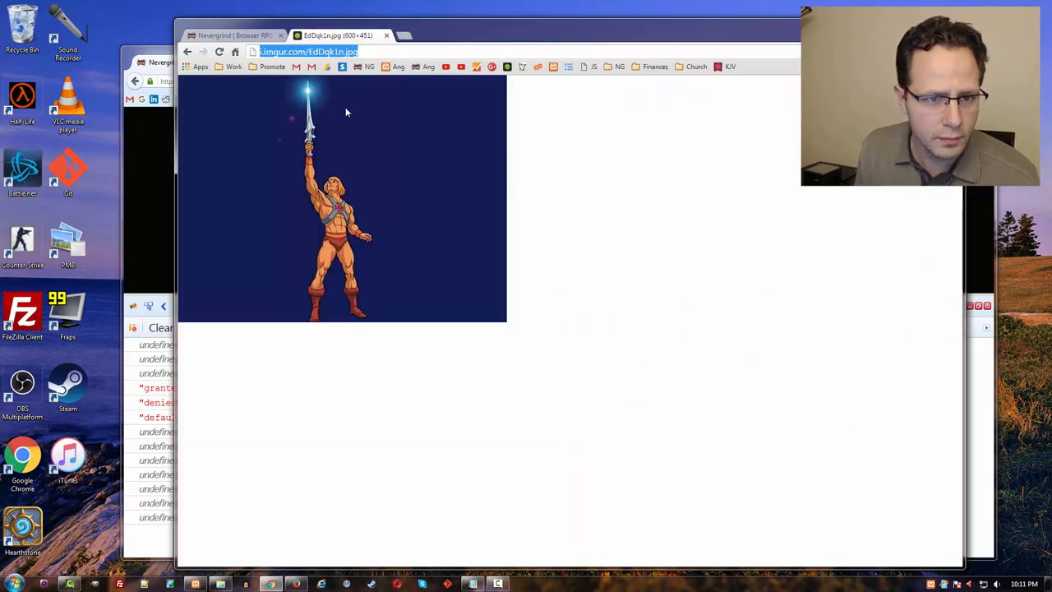
mouse_move(237, 46)
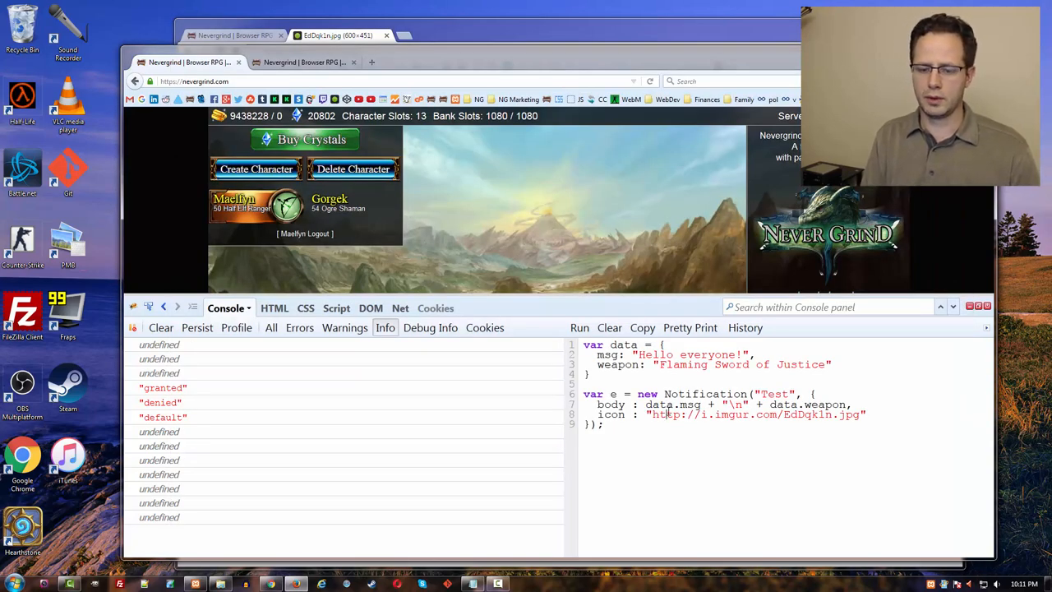
click(579, 327)
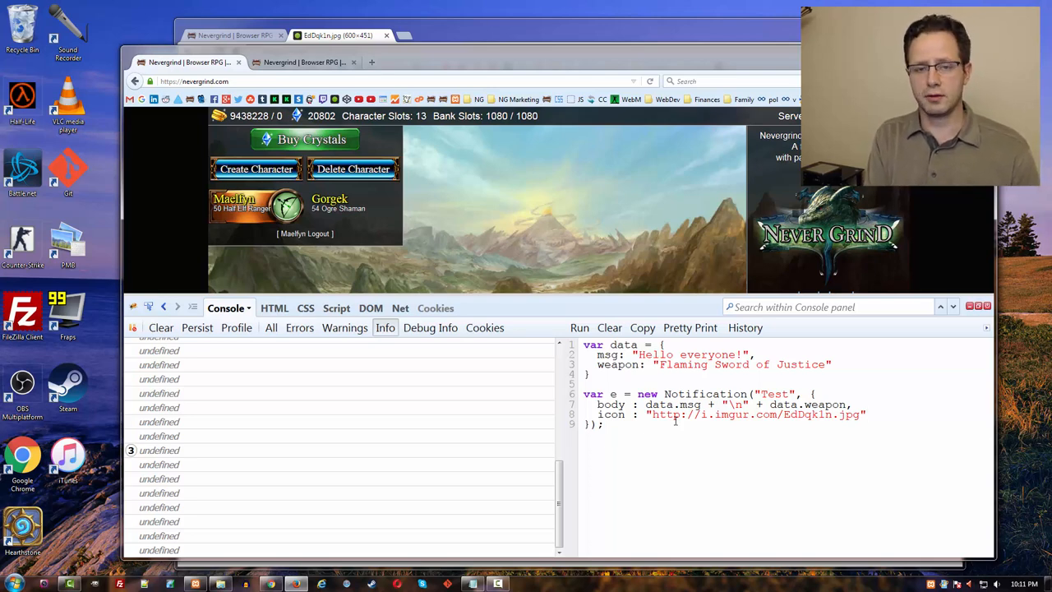
- Add a tag option "NEVERGRIND" and run the script with it
text(,)
text(tag :)
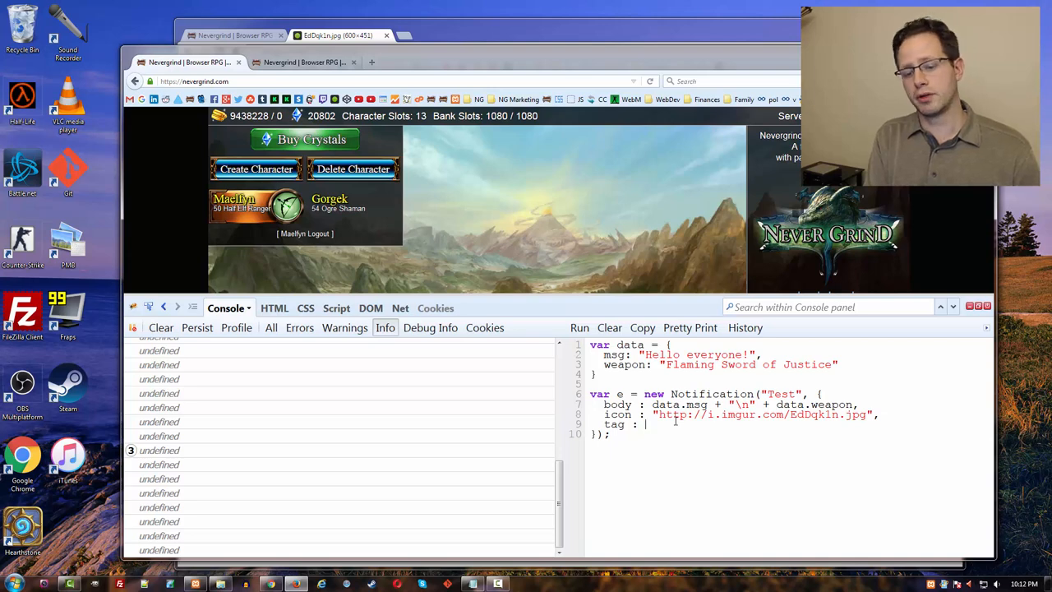
text(")
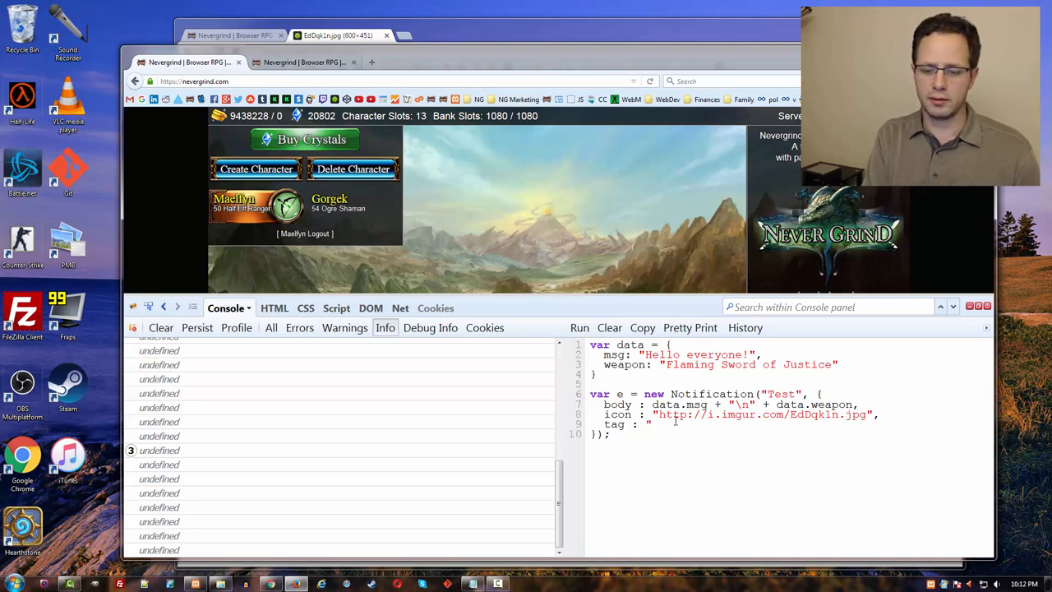
text(NEVERGRIND)
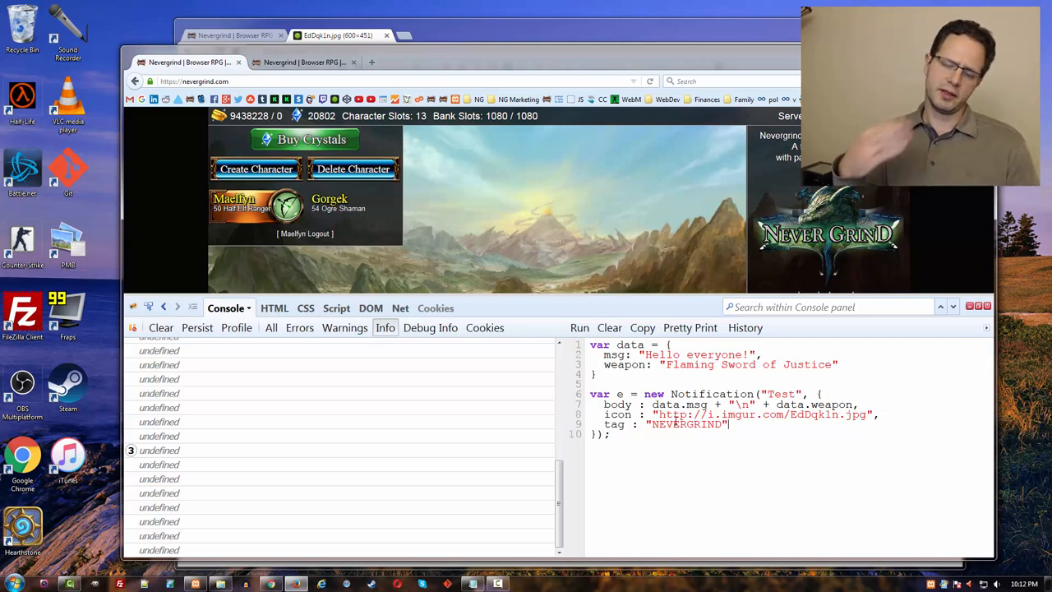
click(579, 327)
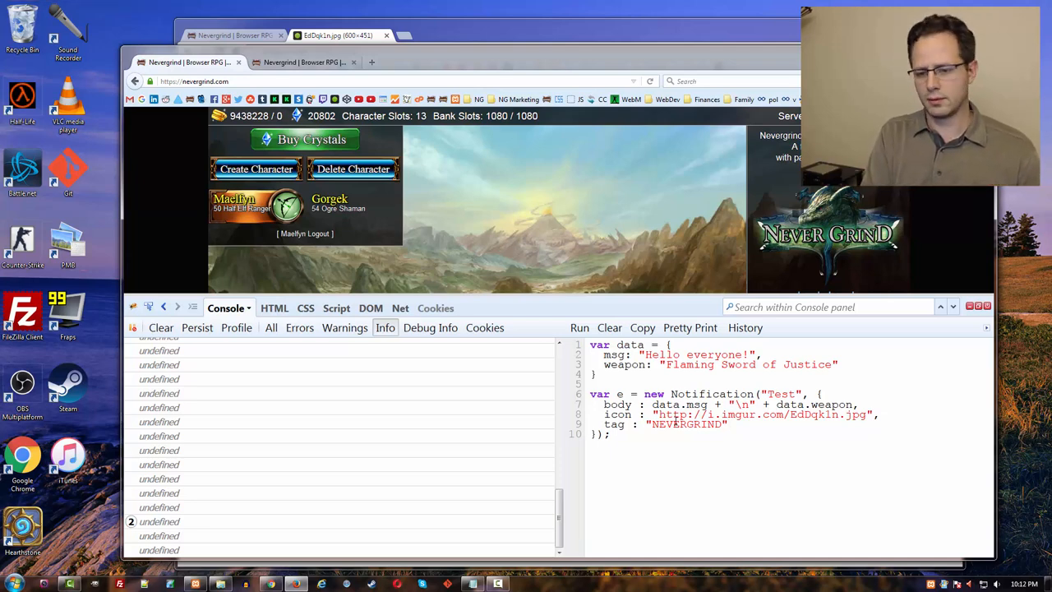
- Extend the tag to "NEVERGRIND-CHAT-ALERT" and begin a new line with e
text(-)
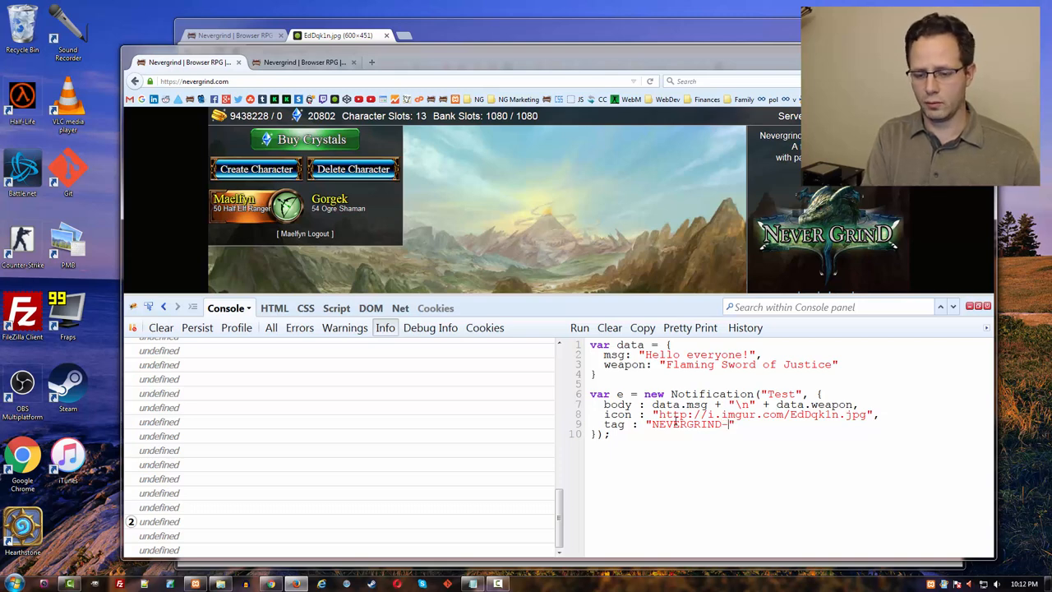
text(WEAPON_)
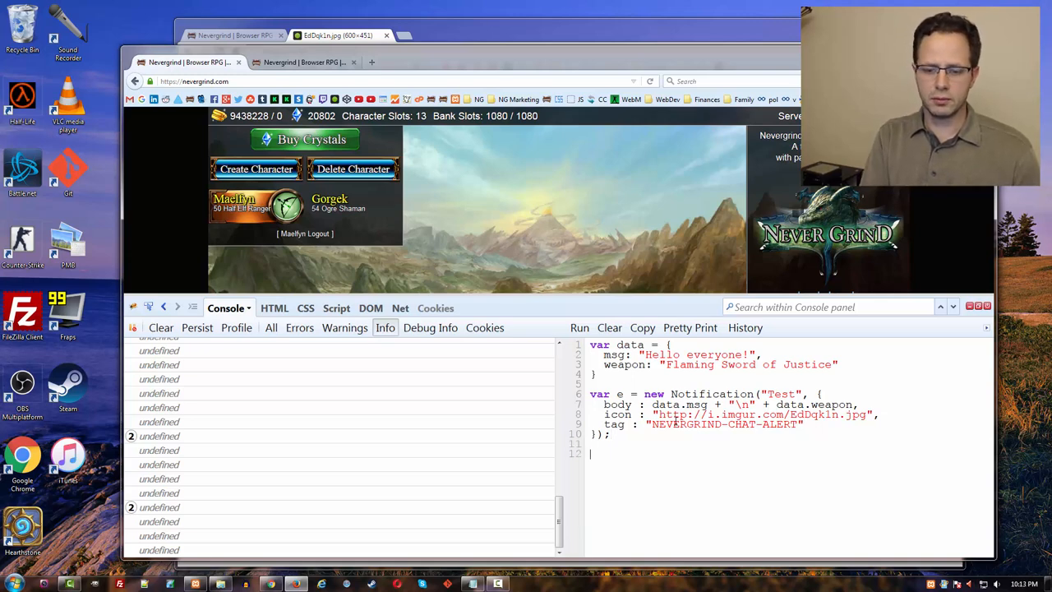
text(e.)
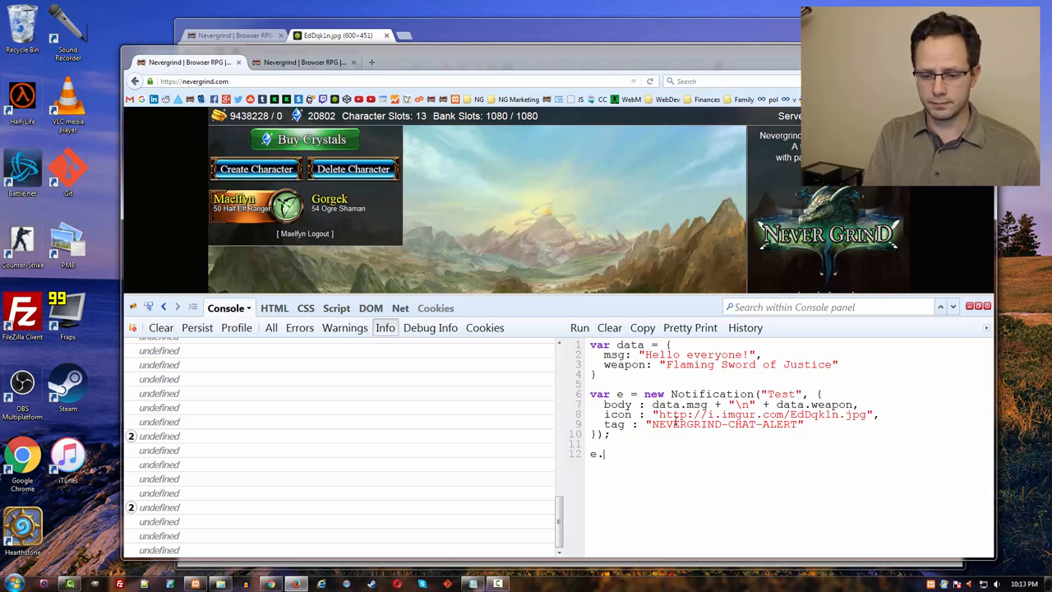
text(onclick =)
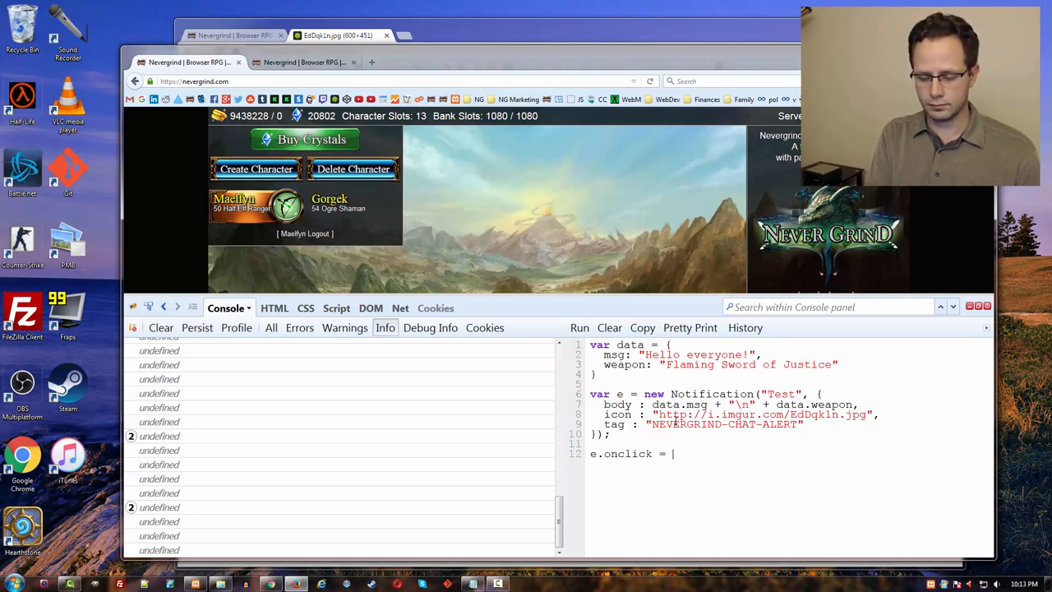
text(l)
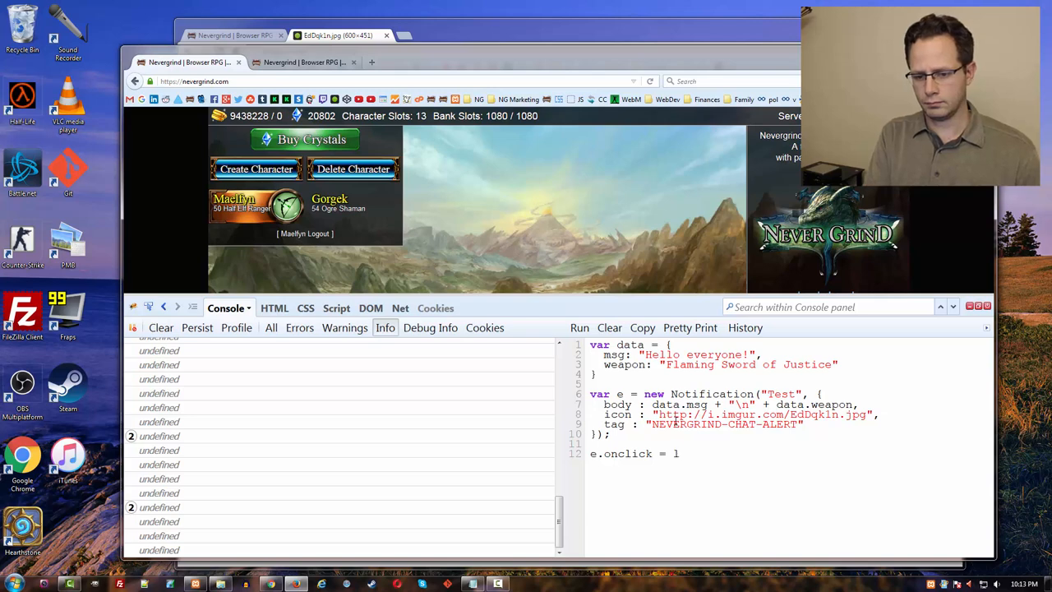
text(ocation)
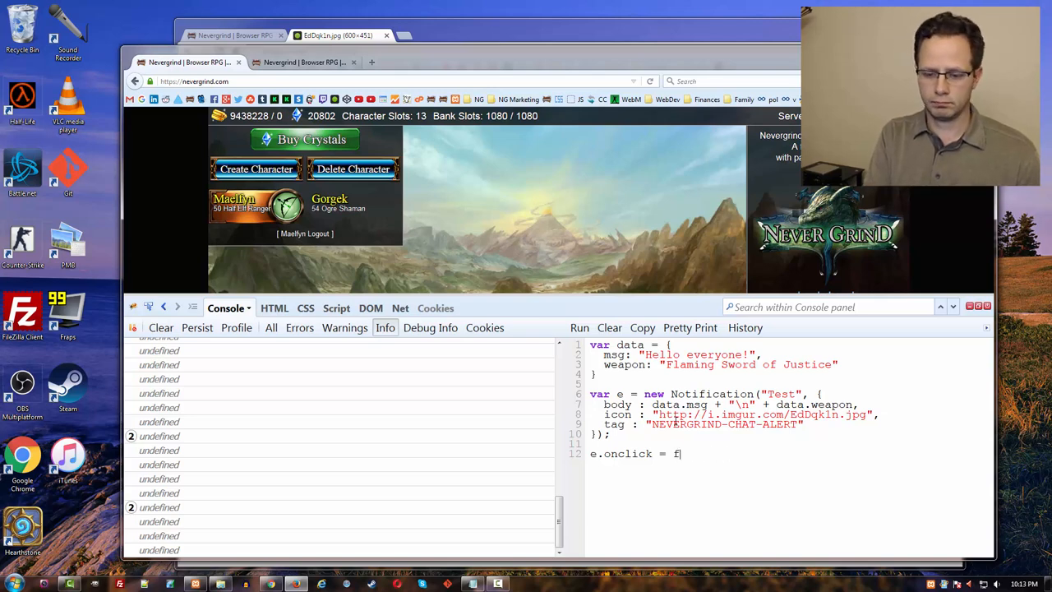
text(unction(){)
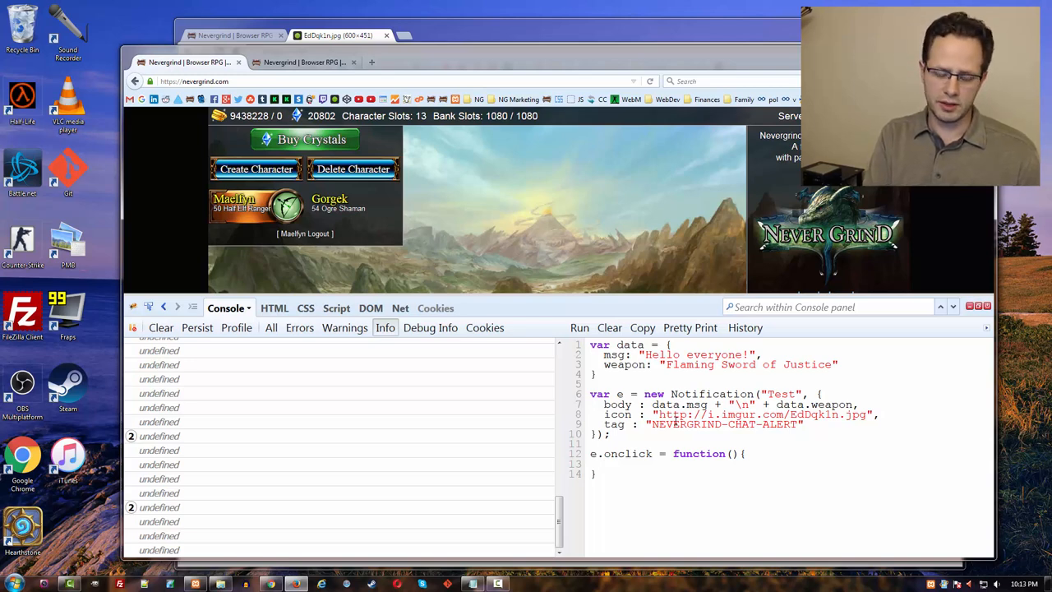
text(location)
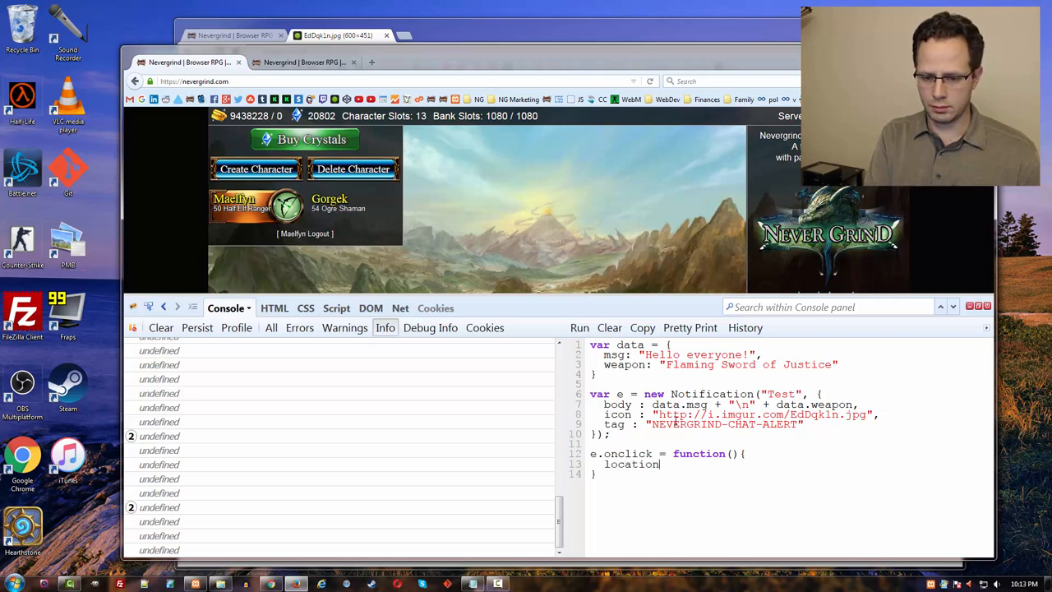
text(.href =)
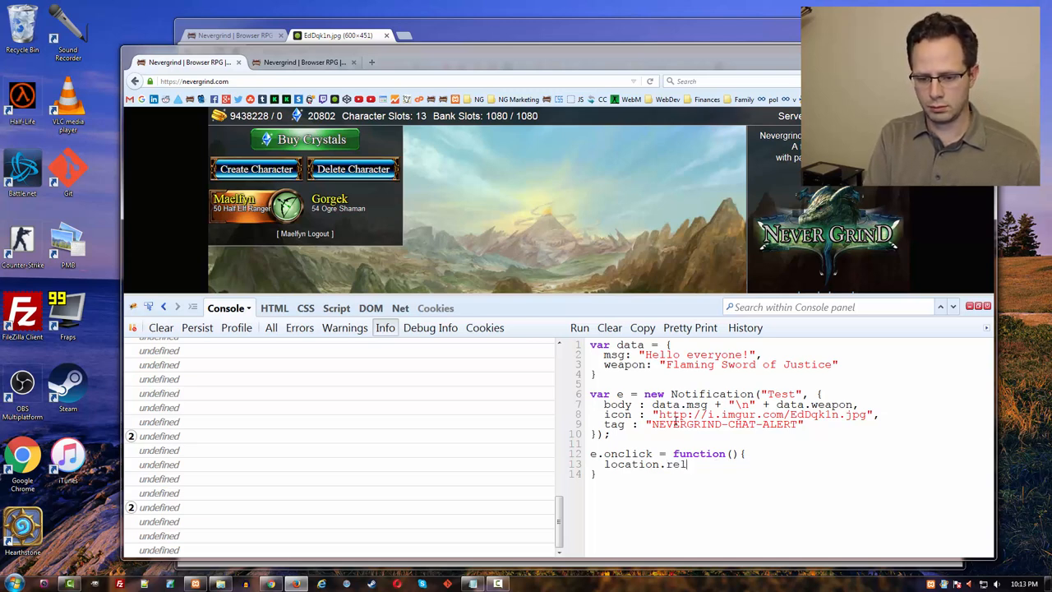
text(oad();)
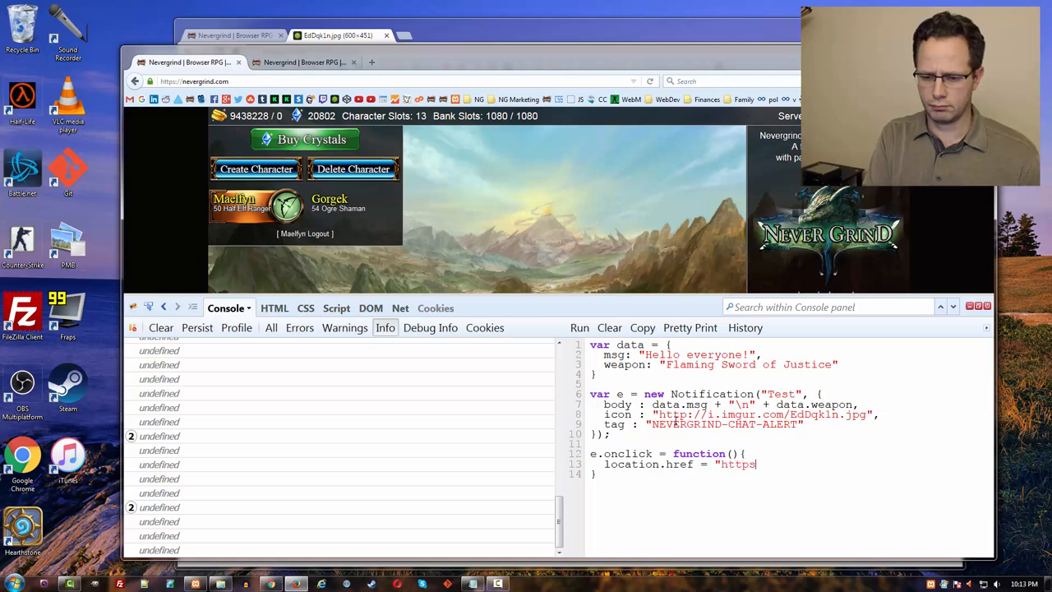
text(://nevergrind.com";)
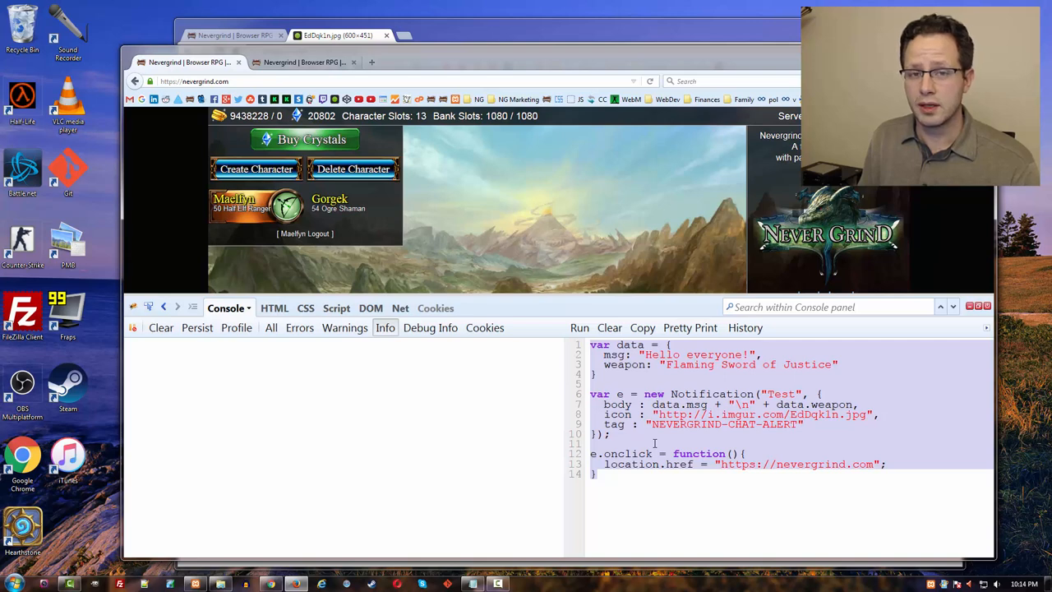
mouse_move(674, 466)
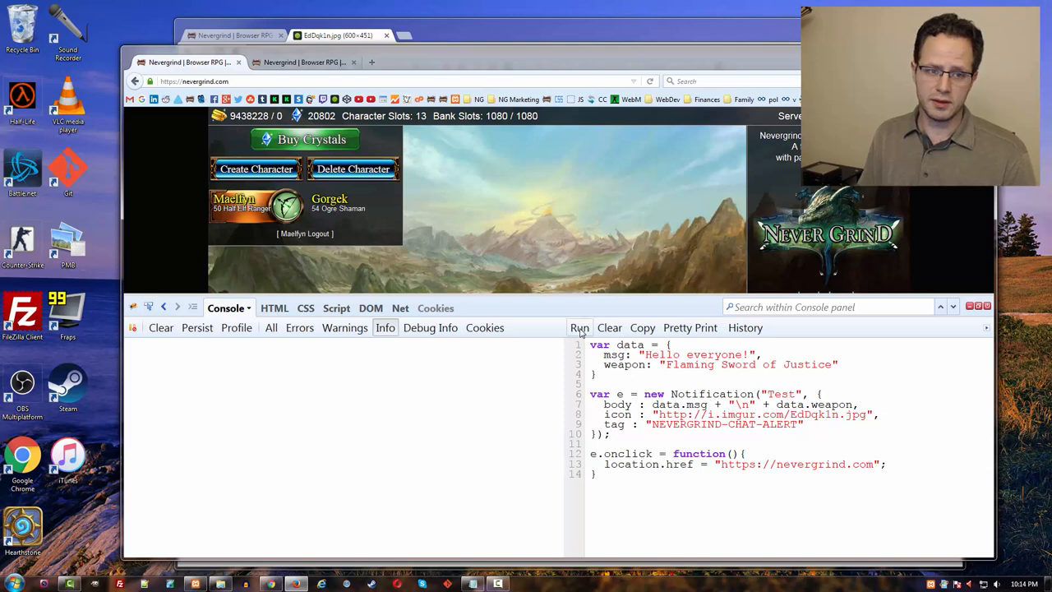
click(579, 327)
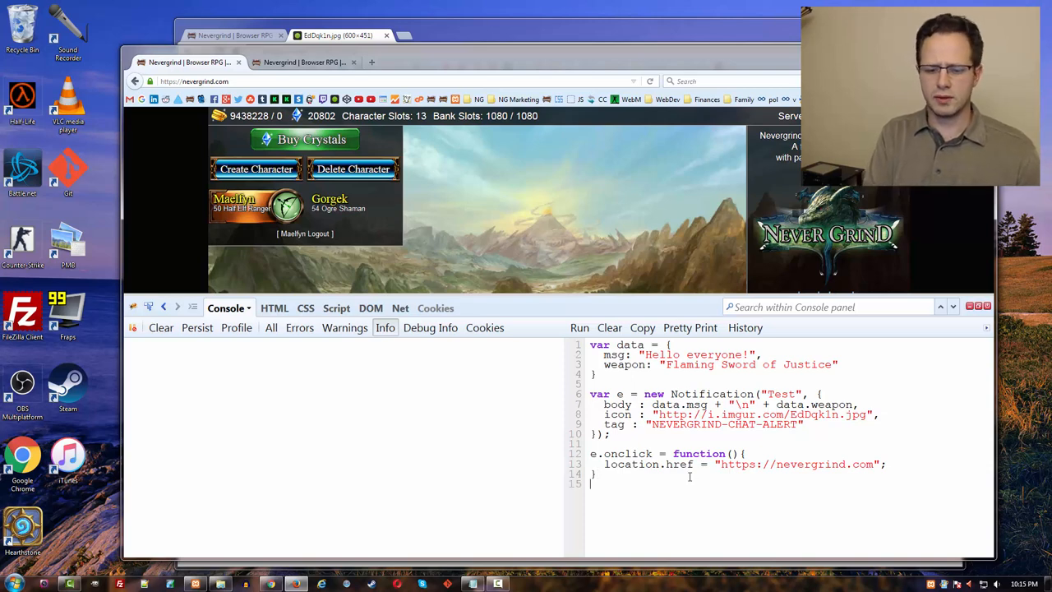
- Write e.onshow = function(){ console.info("HERE I AM"); } and run it to log the message
text(e.onshow = f)
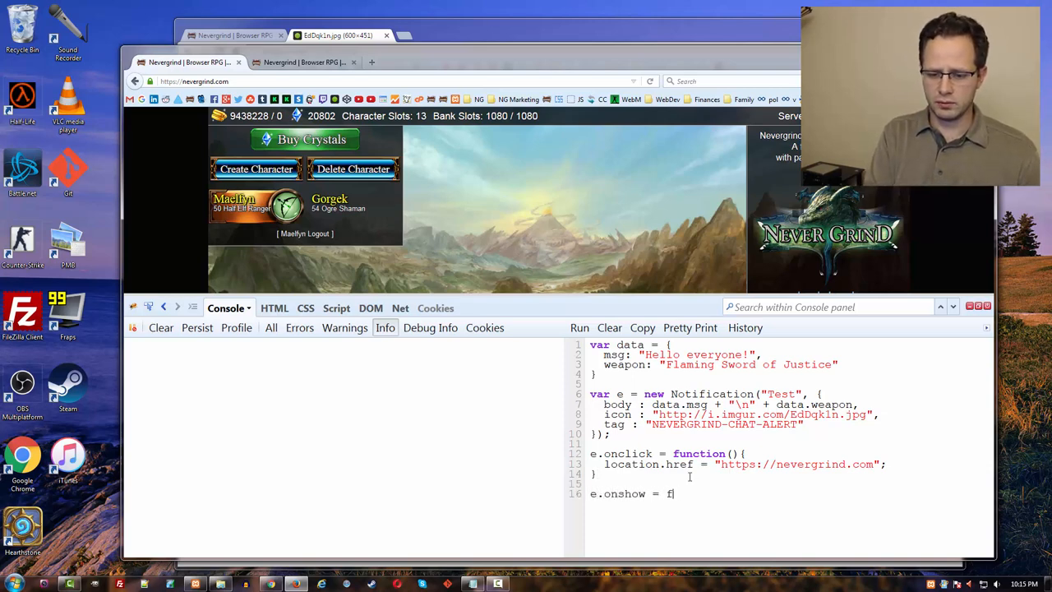
text(unction(){)
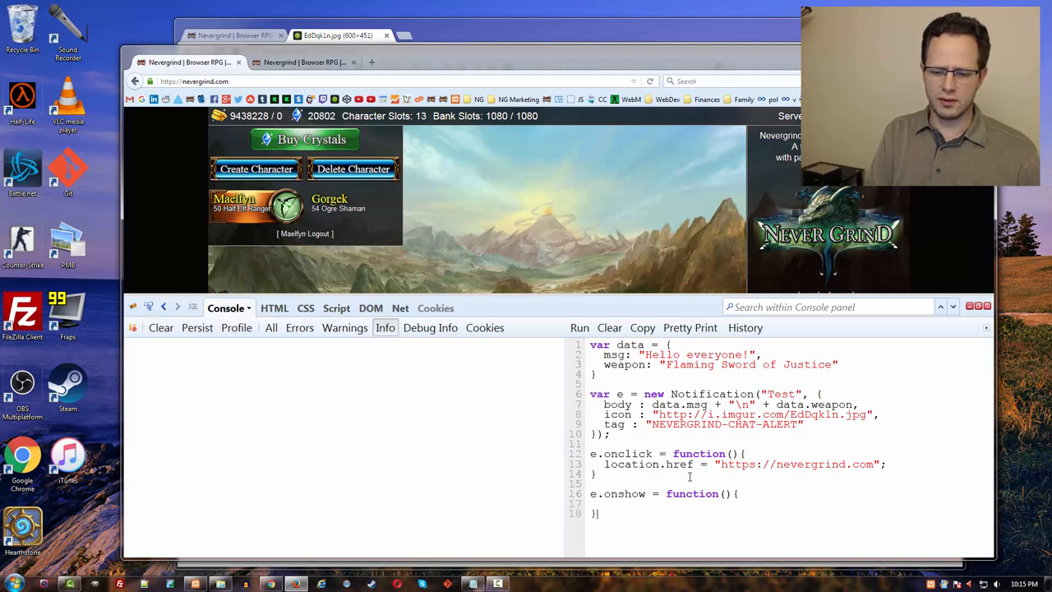
text(console.info("HERE I AM");)
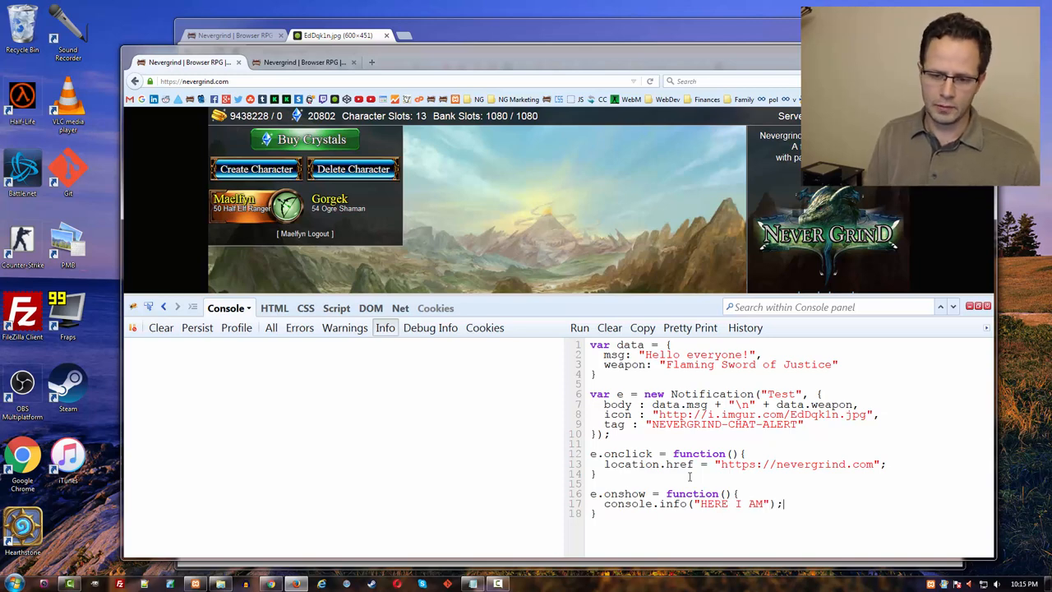
click(579, 327)
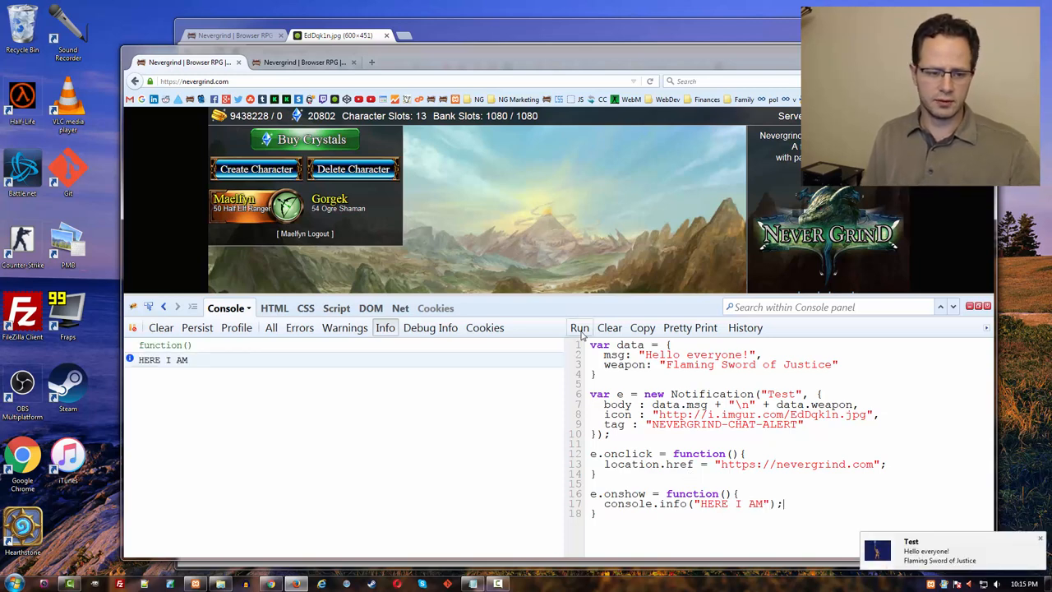
mouse_move(579, 328)
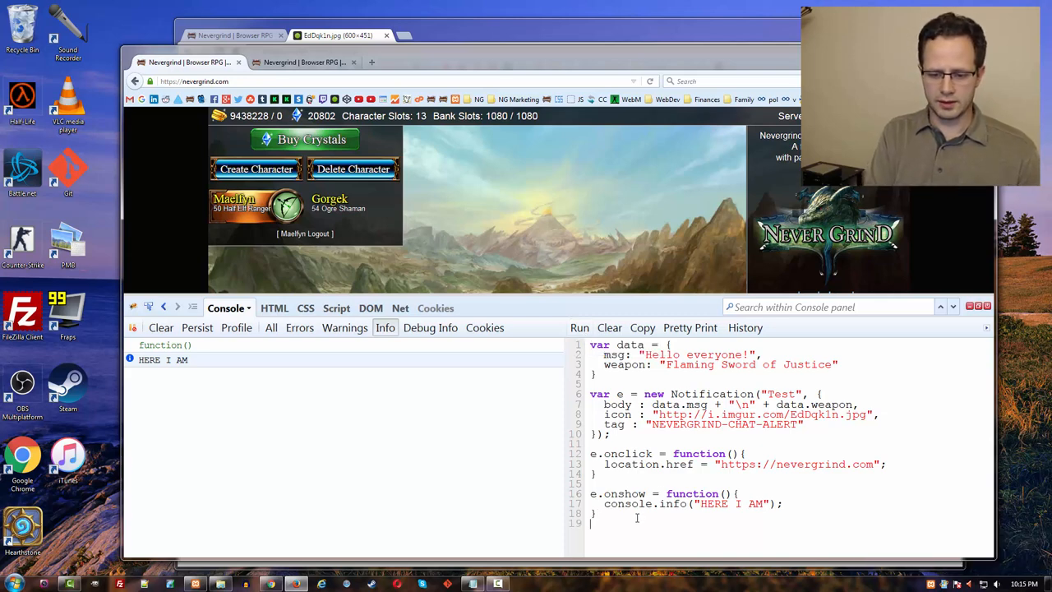
- Write e.onclose = function(){ console.info("I AM CLOSING NOW!"); } in the editor
text(e.onclose)
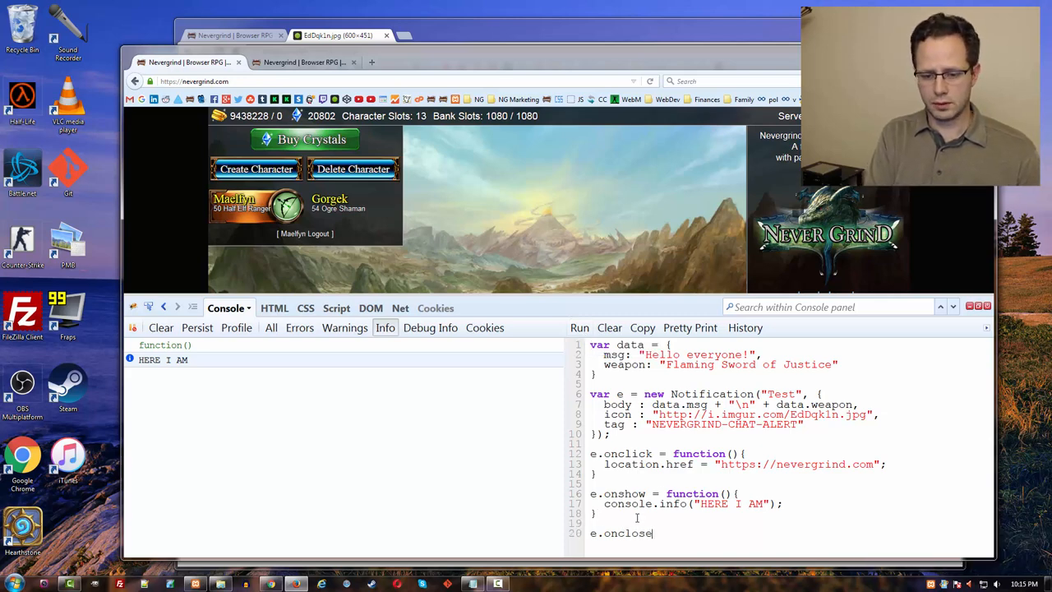
text(= function(){)
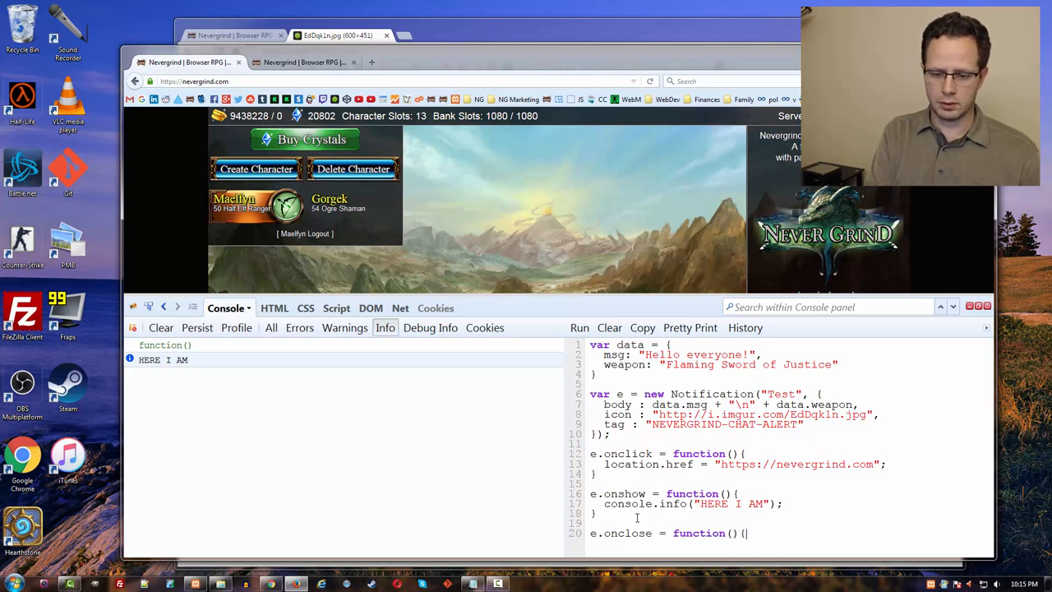
scroll(down, 3)
text(console.info("I)
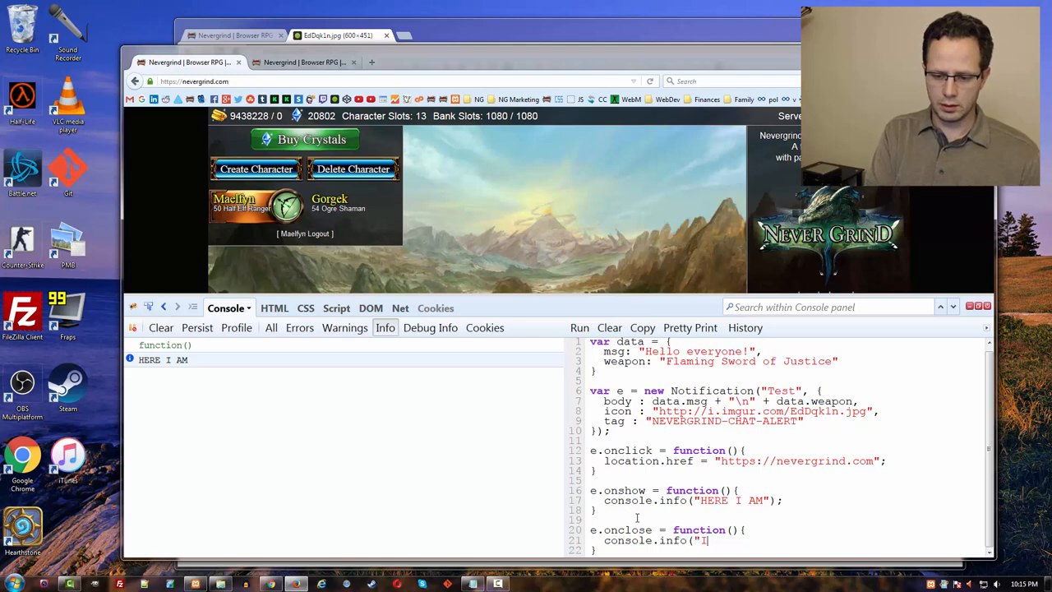
text(AM CLOSING NOW!");)
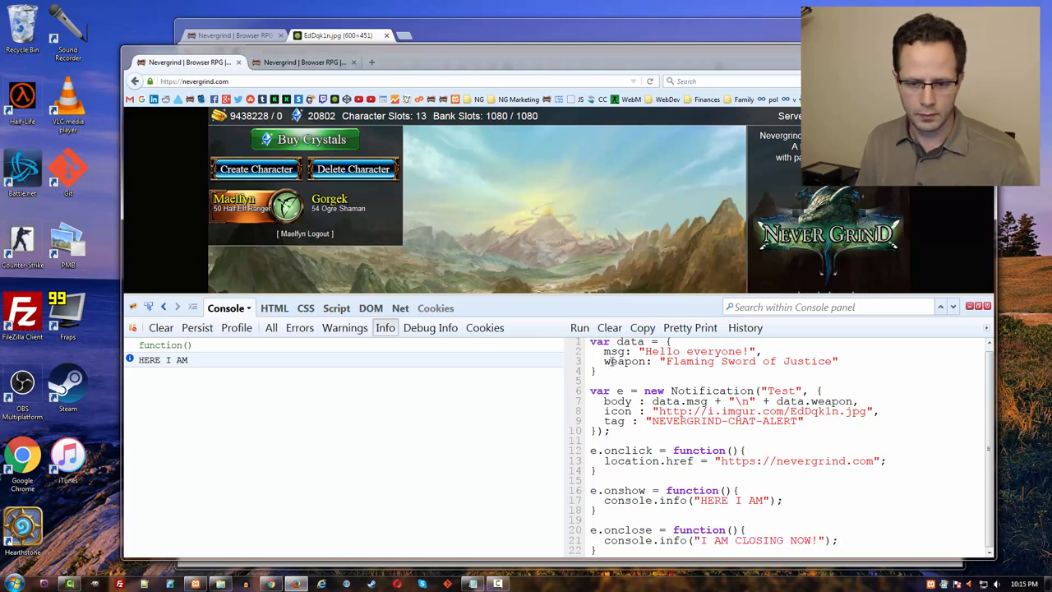
- Run the script three times so "I AM CLOSING NOW!" logs after each notification closes
click(579, 327)
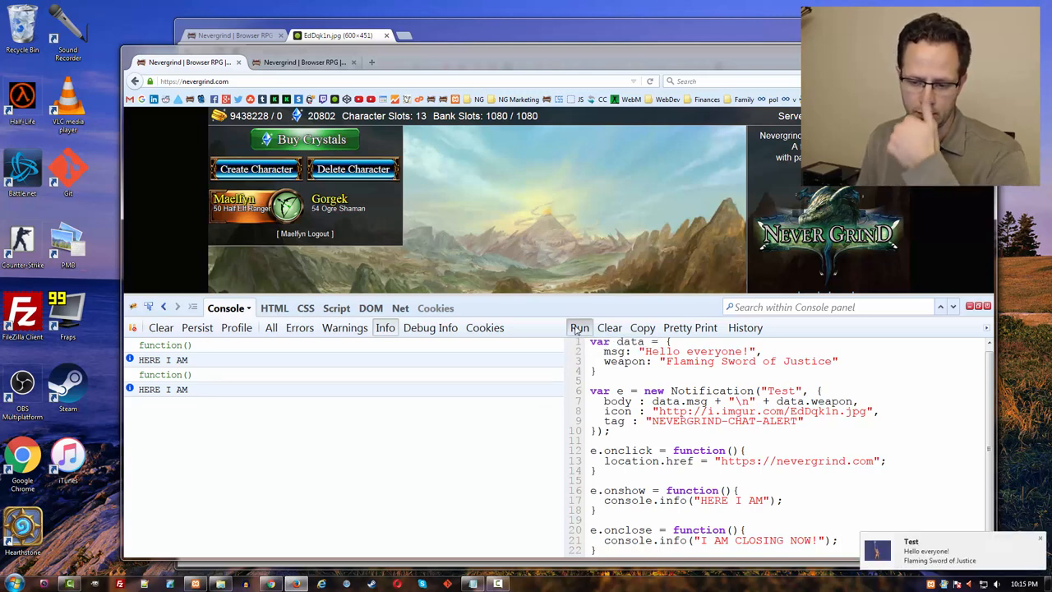
click(578, 327)
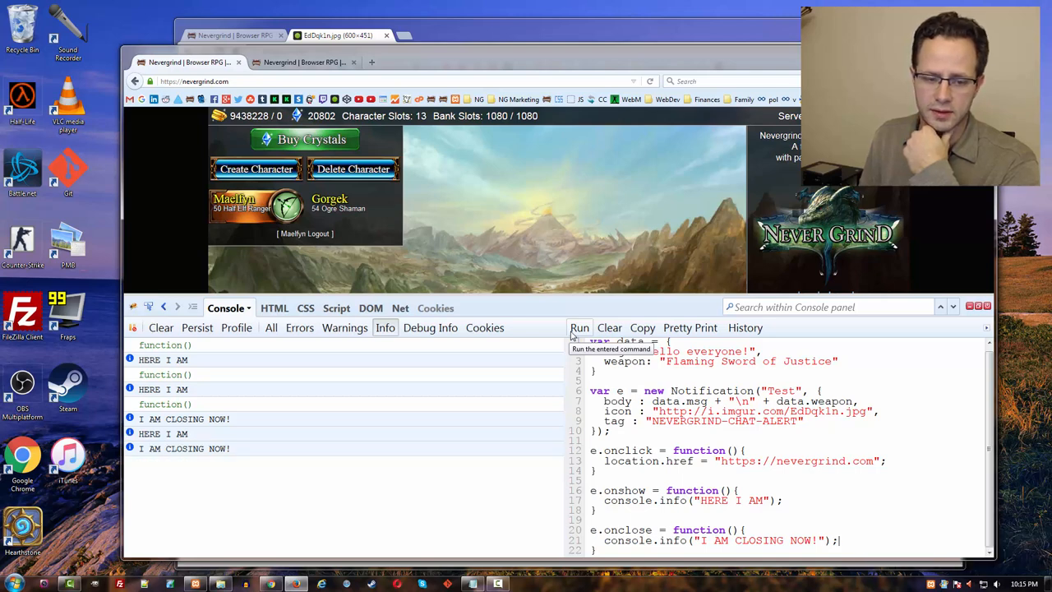
click(579, 328)
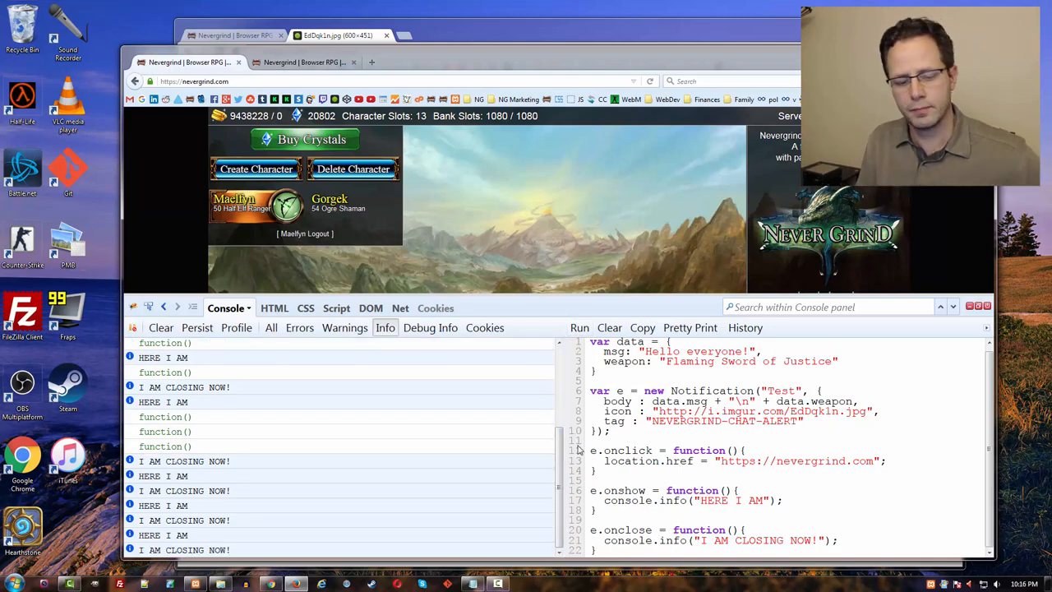
mouse_move(272, 508)
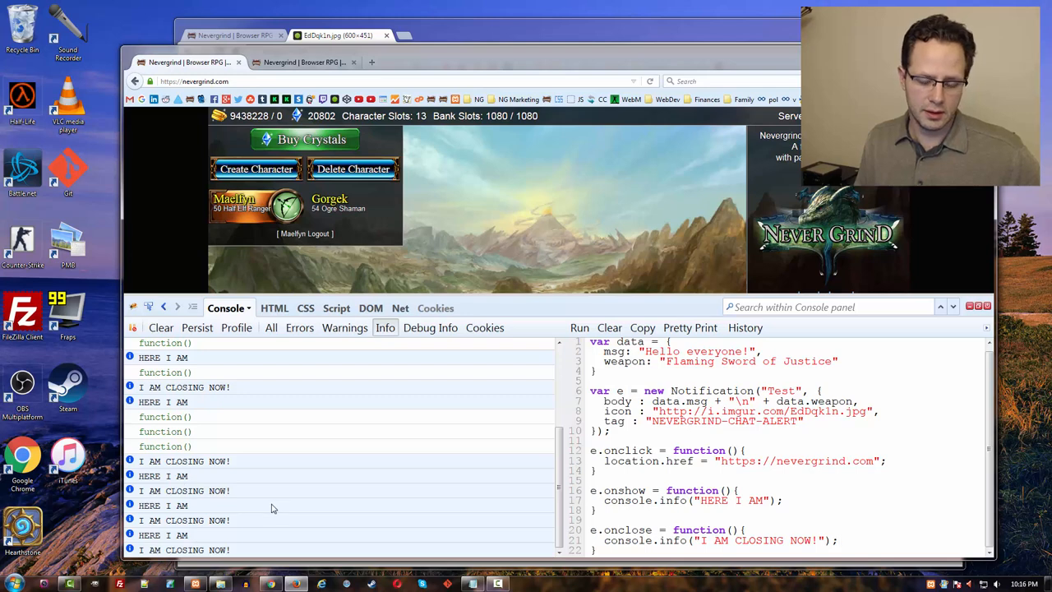